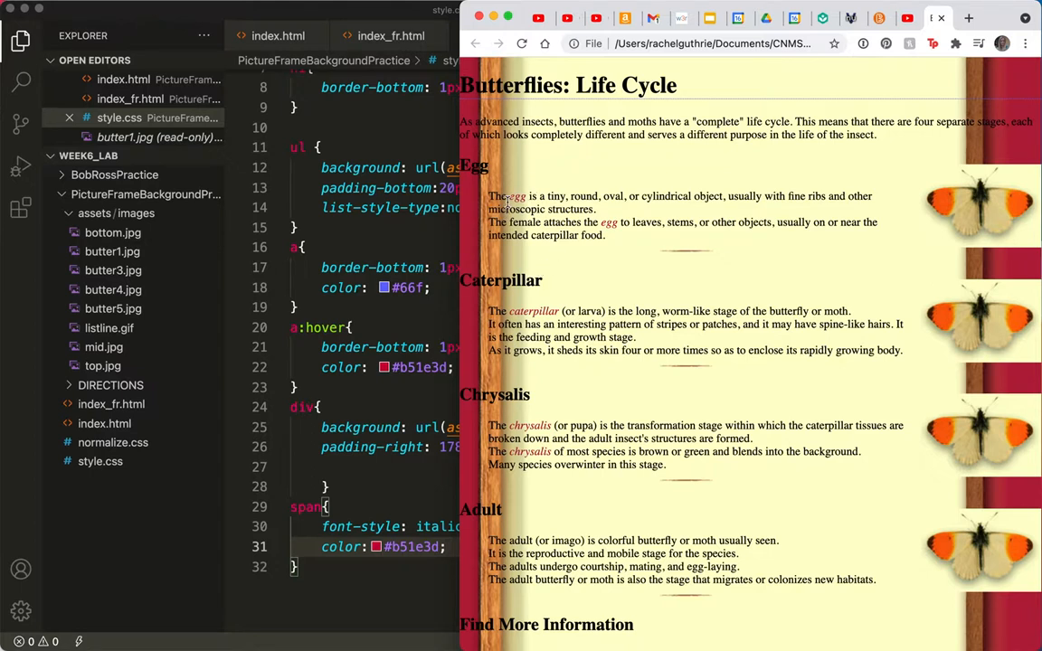
pyautogui.moveTo(1010, 189)
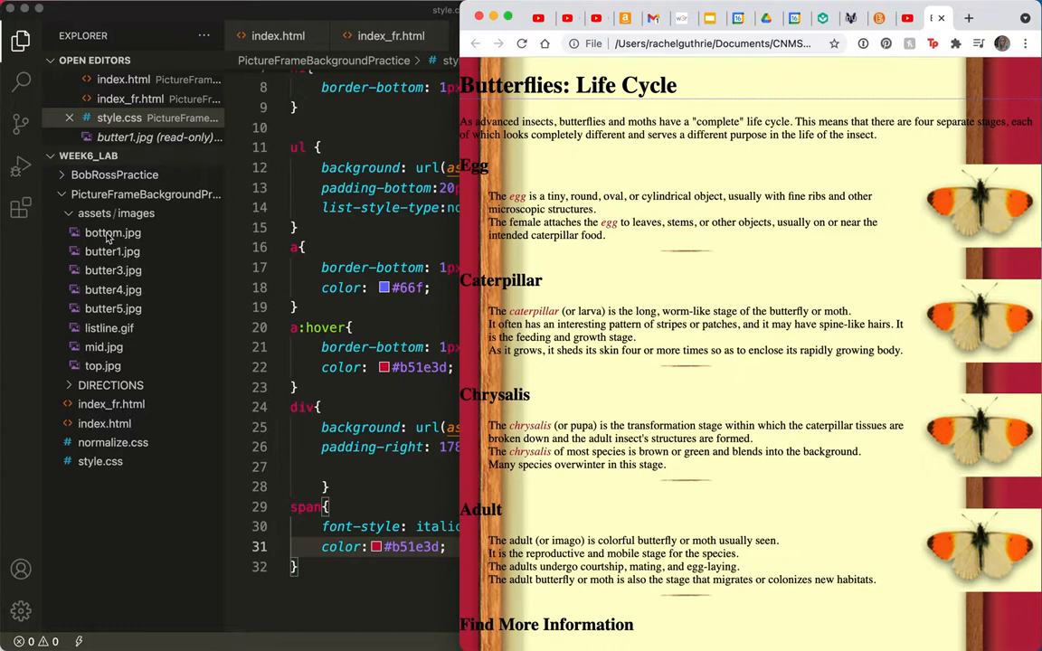
# Preview butter1.jpg, butter4.jpg and butter5.jpg from the assets/images folder
pyautogui.click(112, 252)
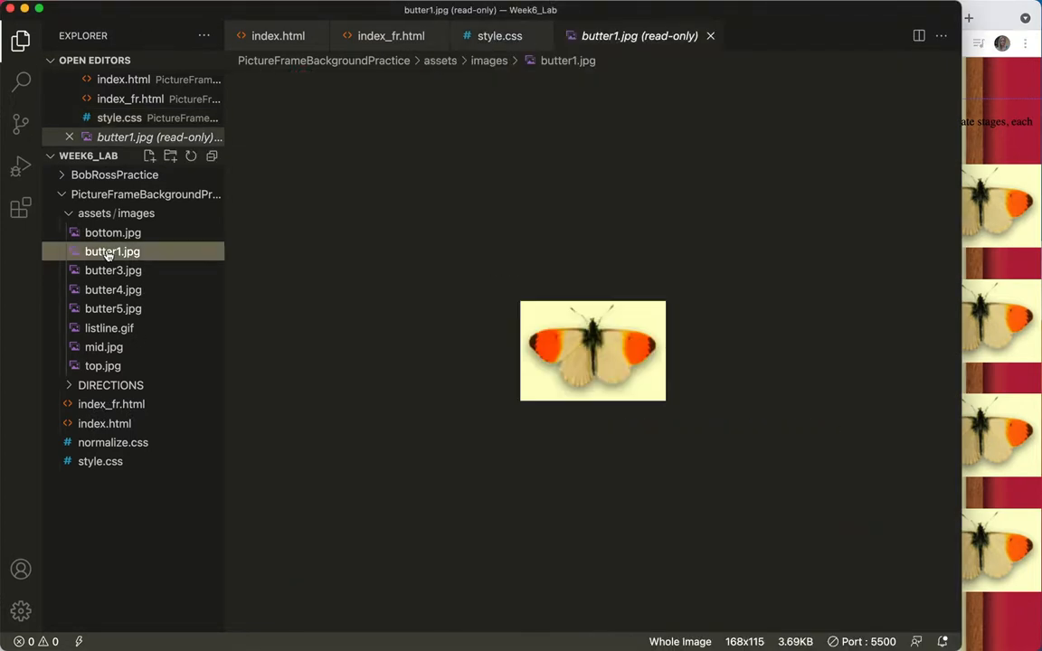
pyautogui.moveTo(112, 271)
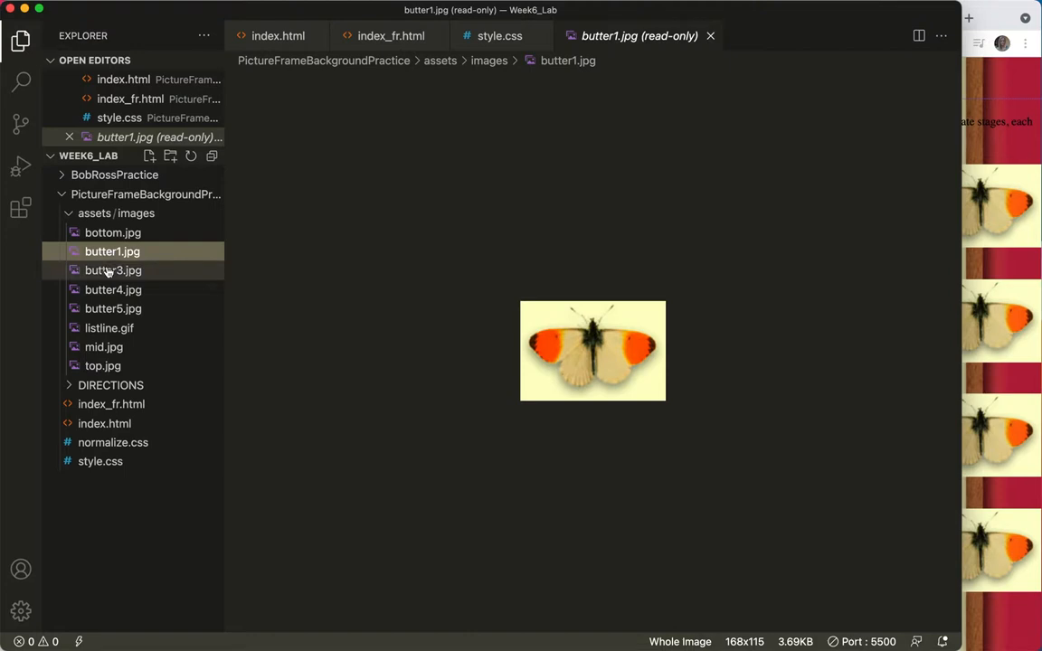
pyautogui.click(112, 290)
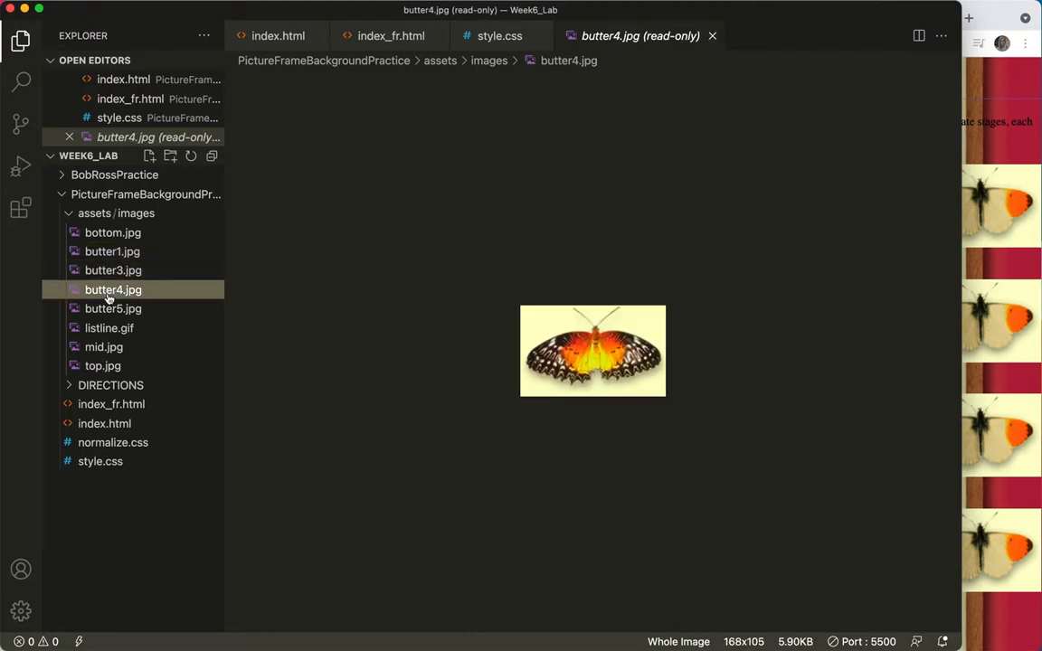
pyautogui.click(112, 308)
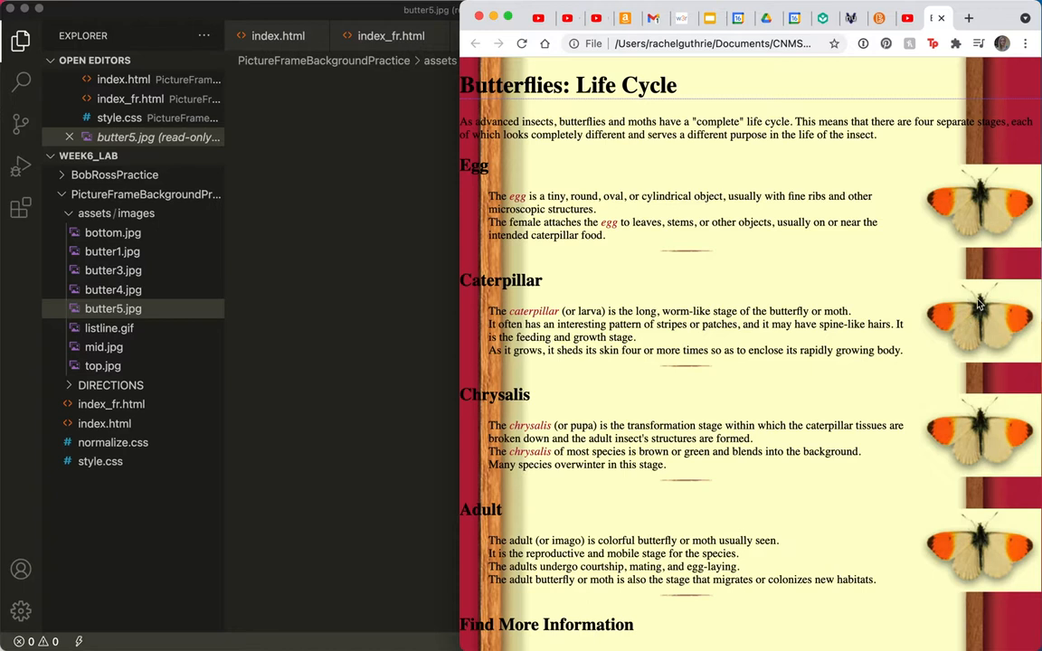
pyautogui.moveTo(1002, 560)
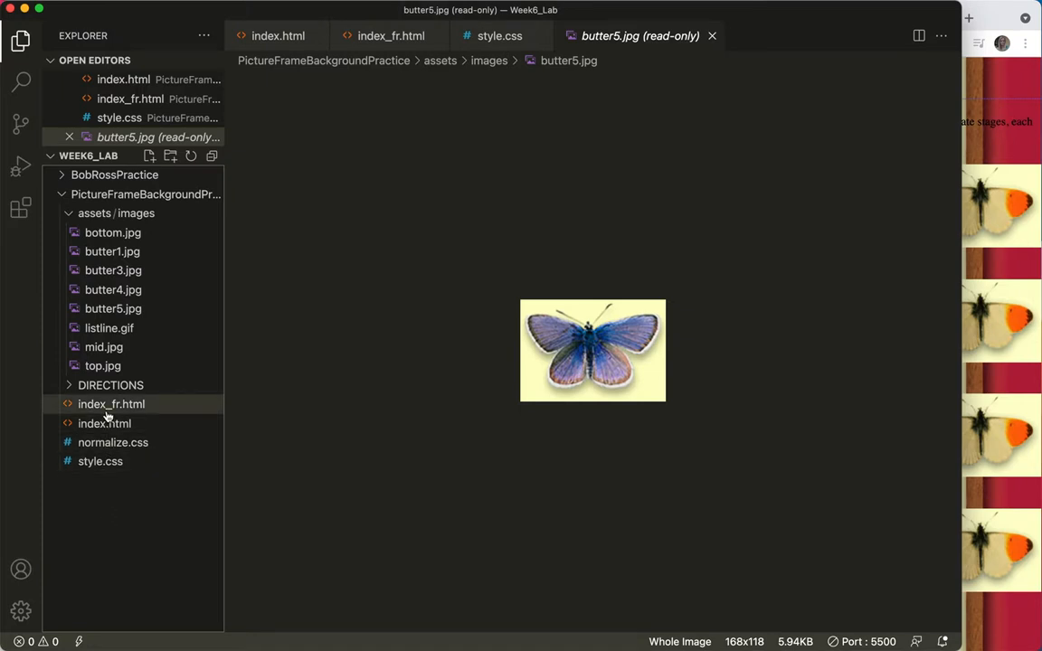
# Review the Egg, Caterpillar and Chrysalis divs in index.html against the div rule in style.css
pyautogui.click(105, 423)
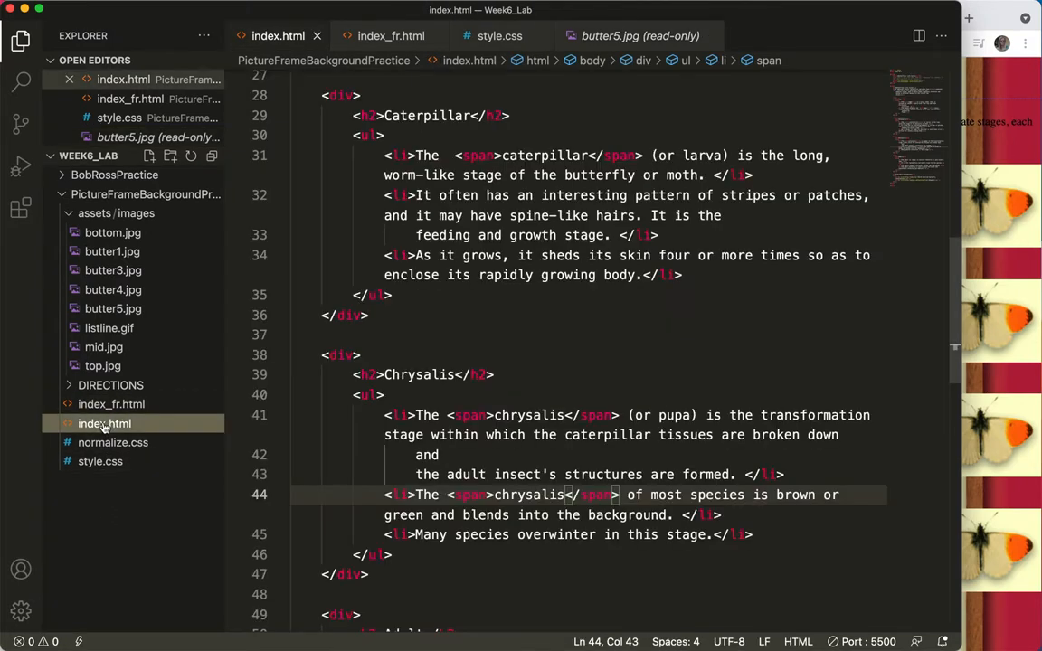
pyautogui.click(340, 354)
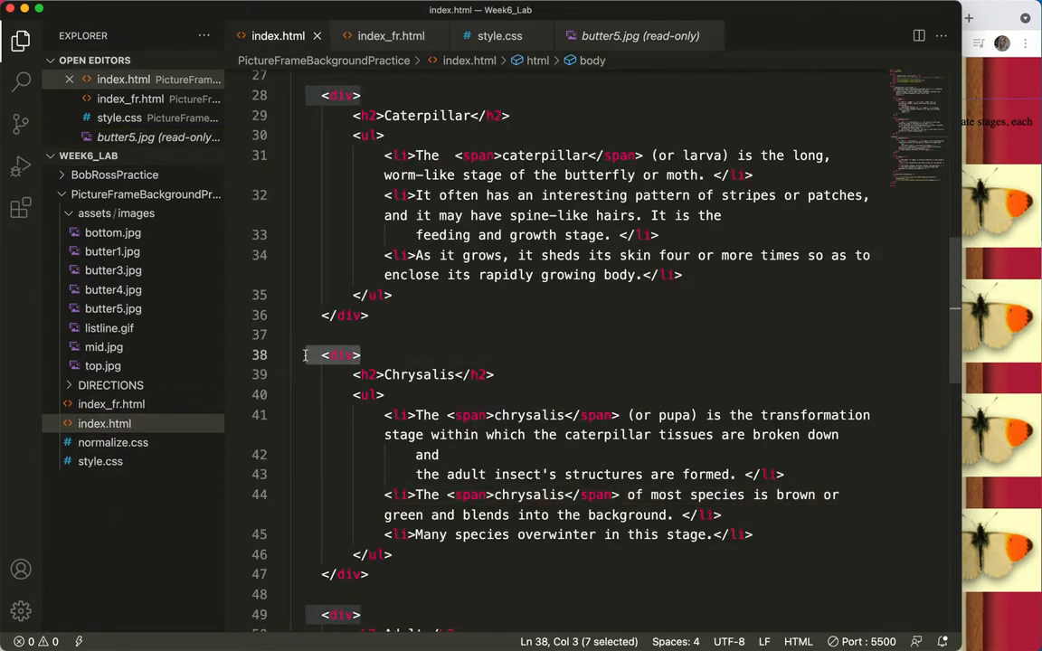
pyautogui.click(100, 461)
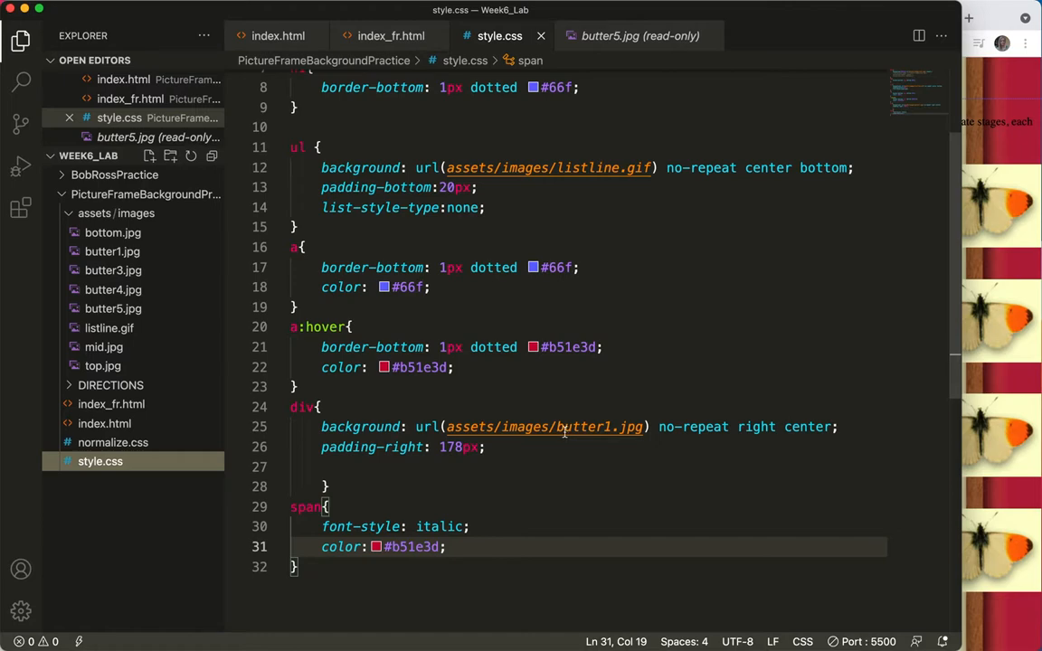
pyautogui.click(105, 424)
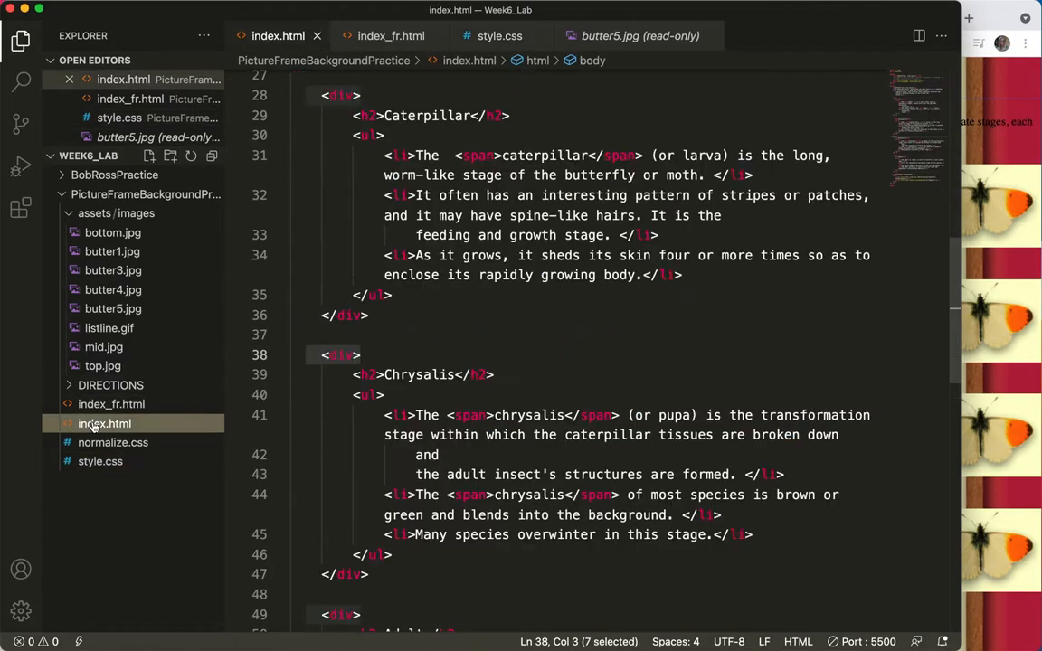
pyautogui.scroll(3)
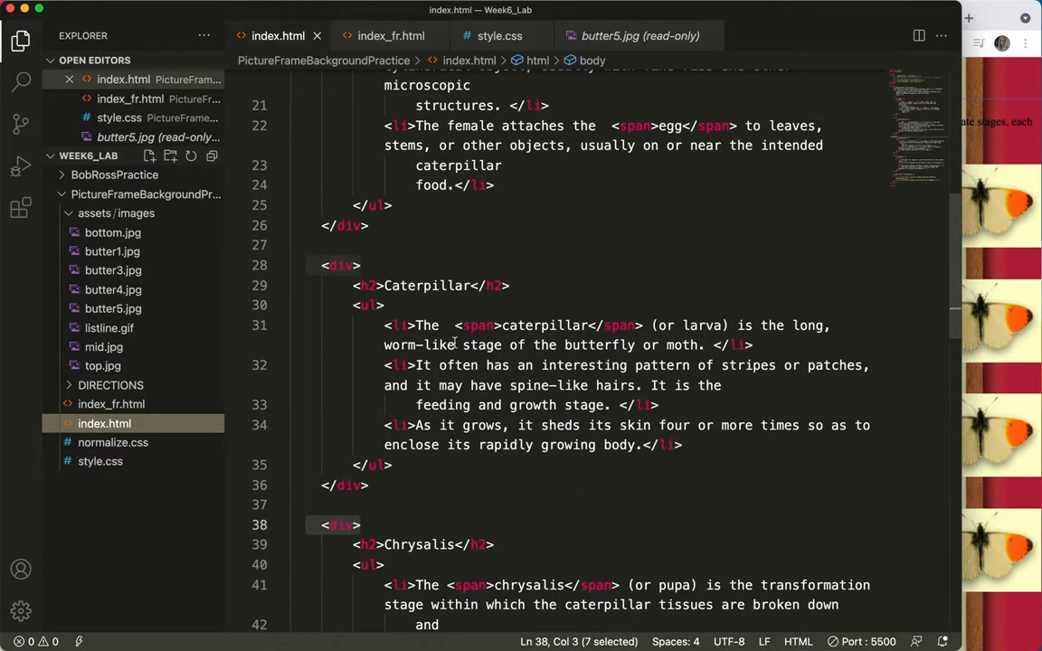
pyautogui.scroll(-3)
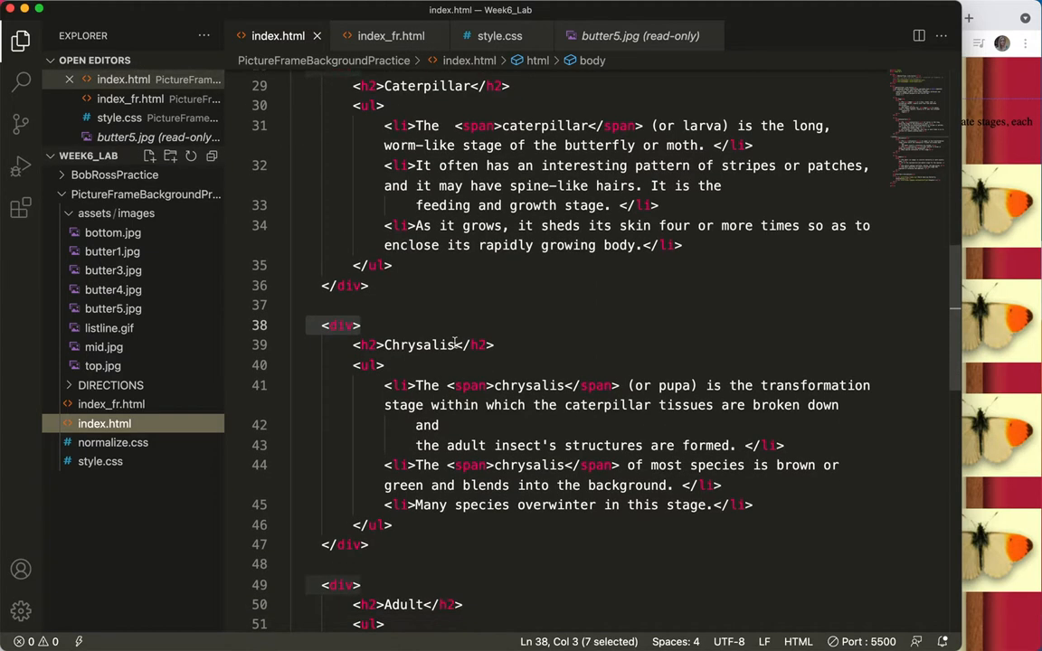
pyautogui.click(358, 326)
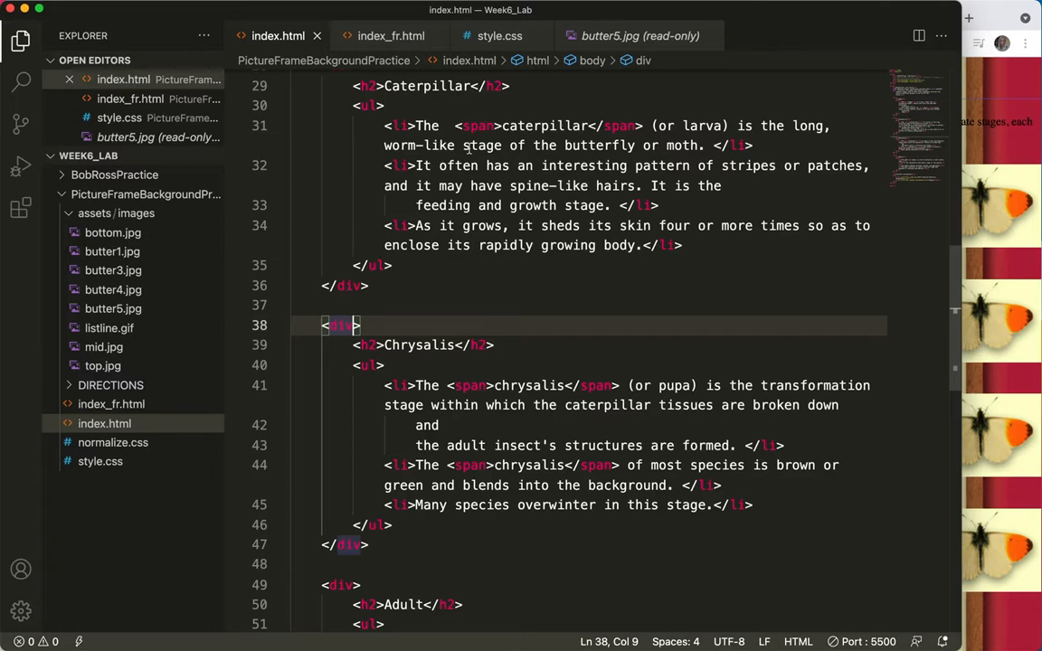
pyautogui.scroll(3)
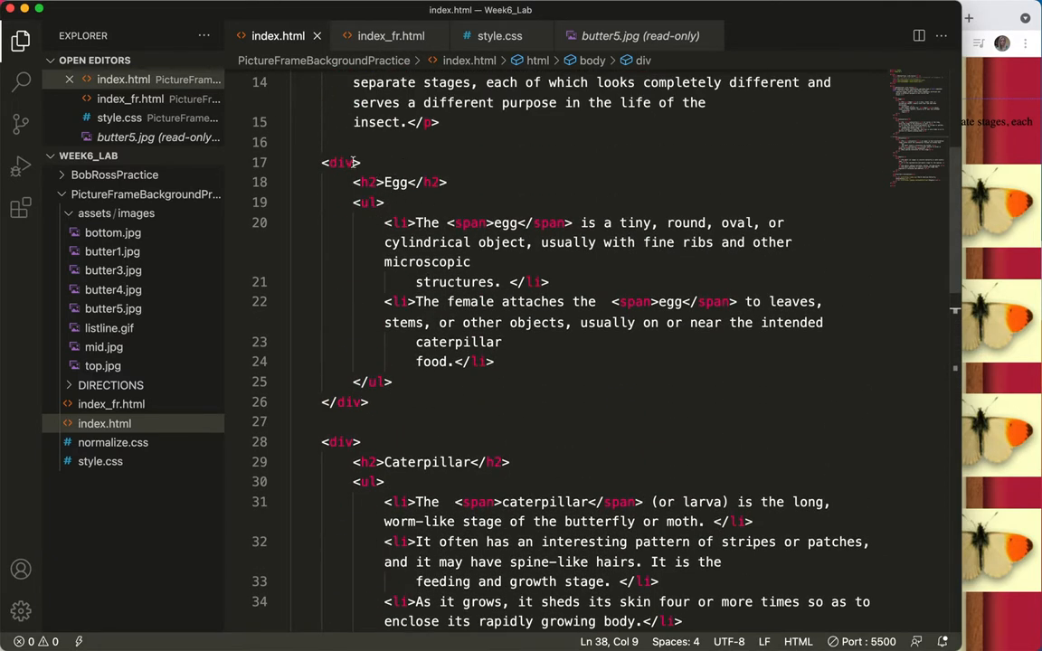
# Give the Egg and Caterpillar divs the ids "egg" and "cat"
pyautogui.write('i')
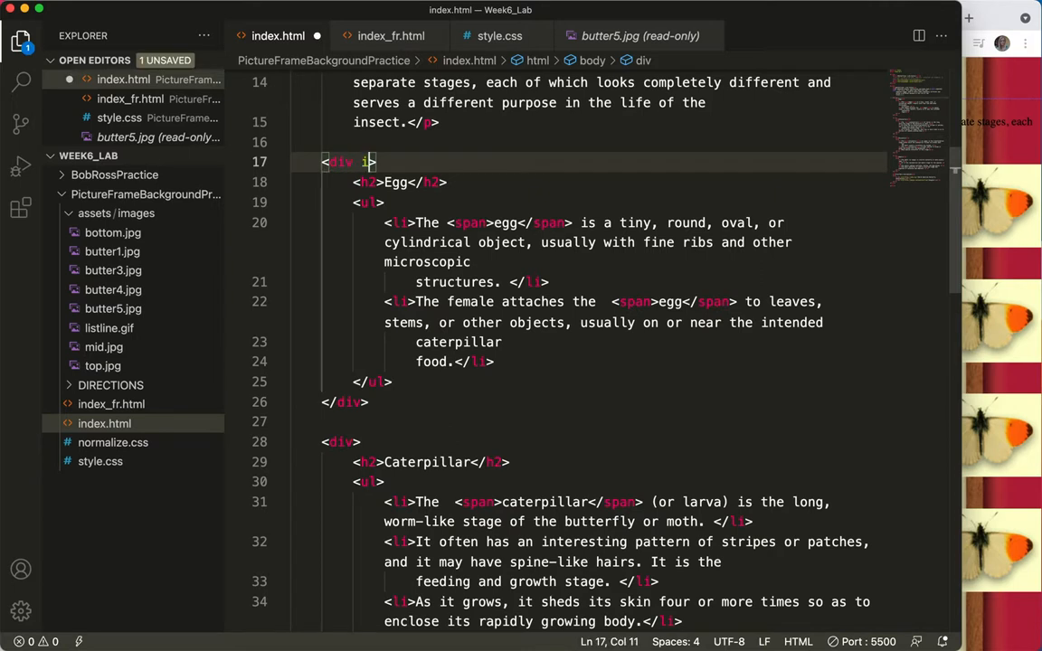
pyautogui.write('d=""')
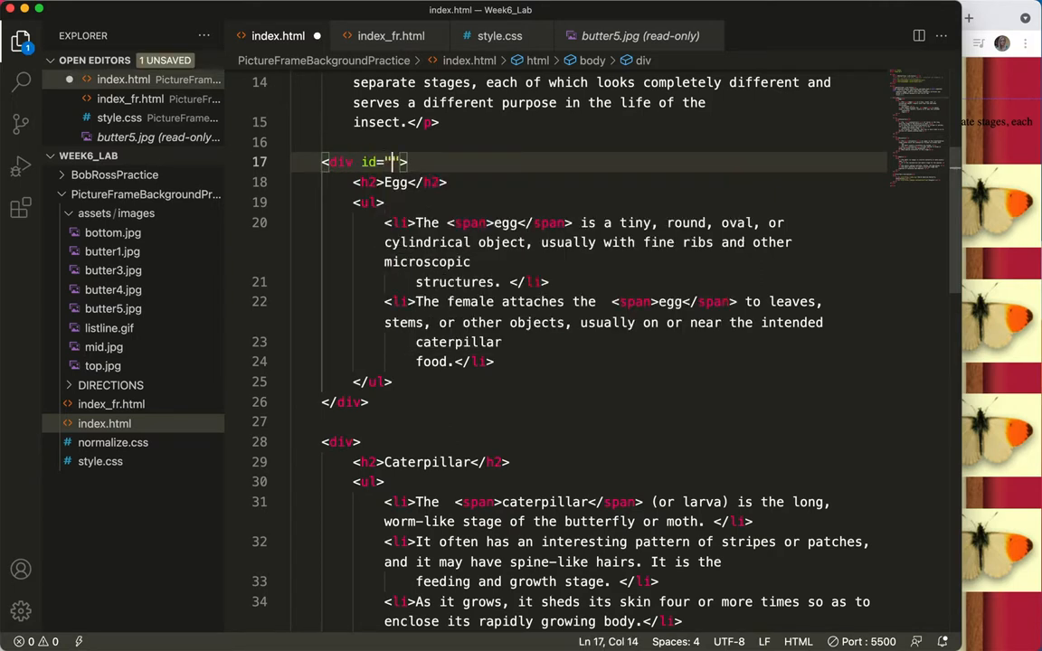
pyautogui.write('egg')
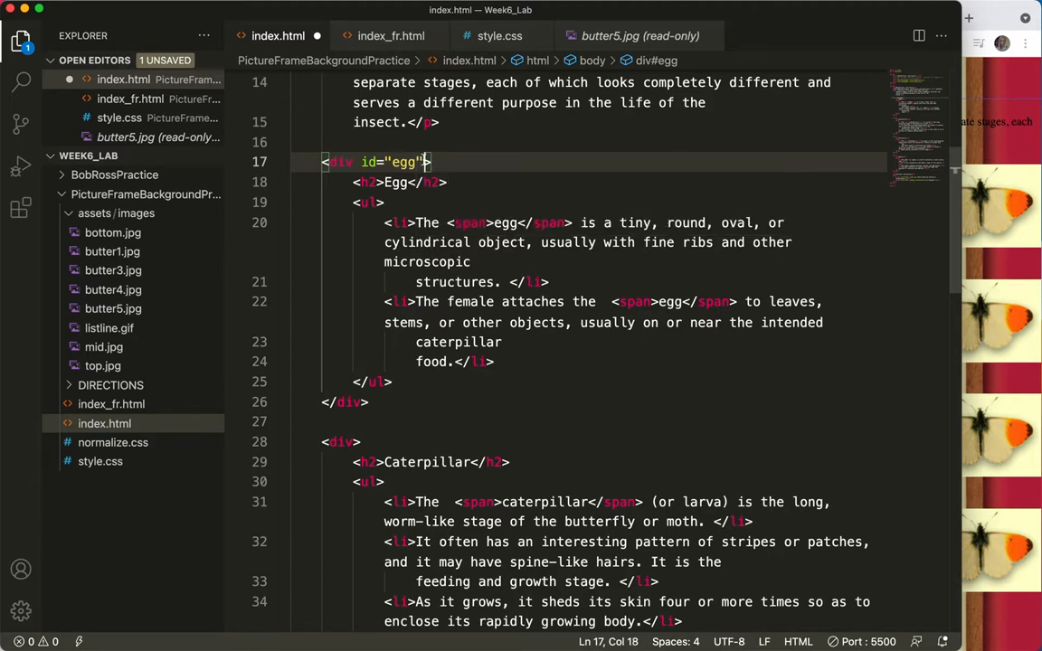
pyautogui.doubleClick(369, 163)
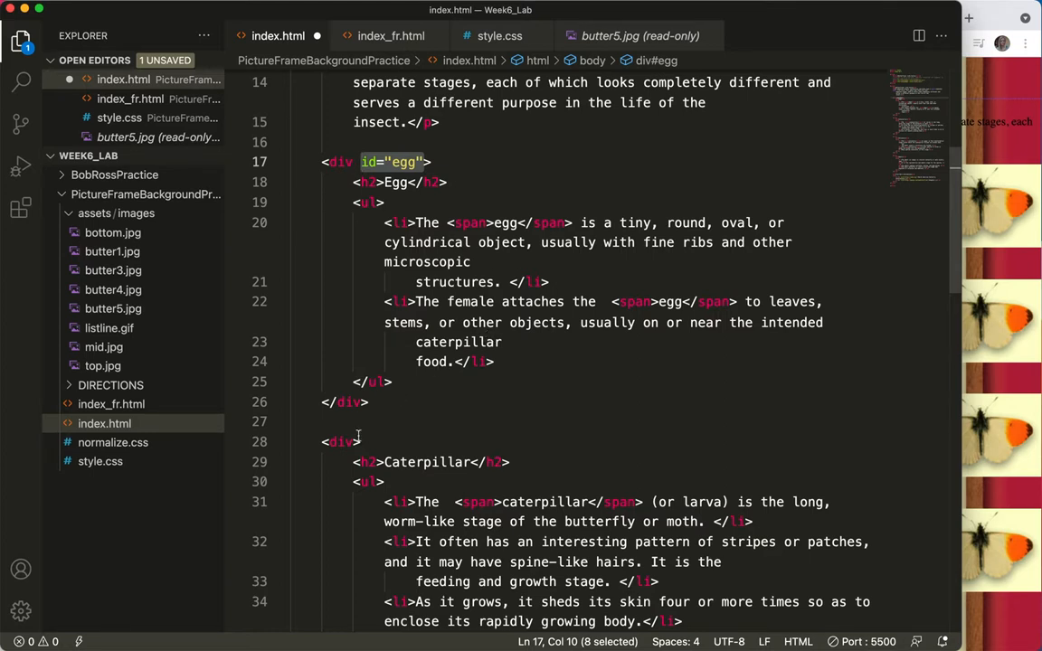
pyautogui.click(362, 441)
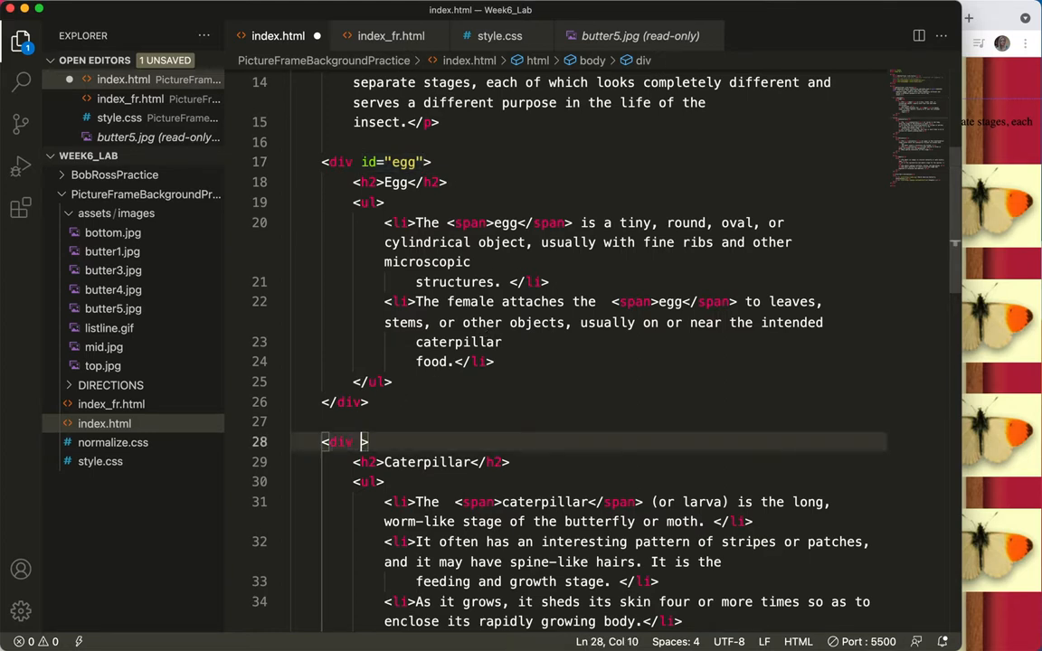
pyautogui.write('id=')
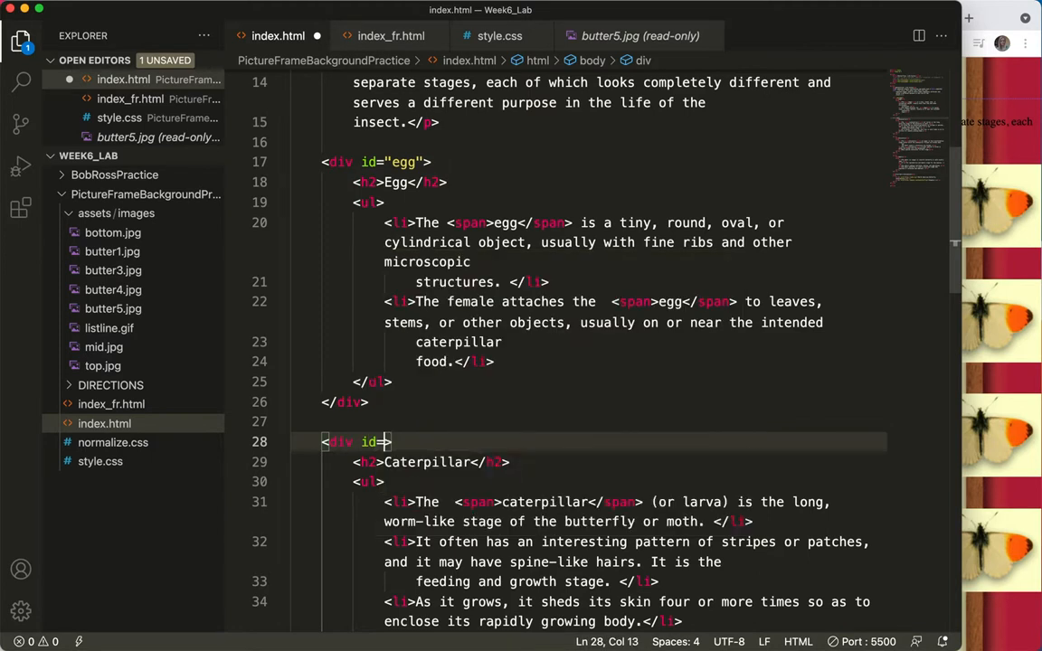
pyautogui.write('cat"')
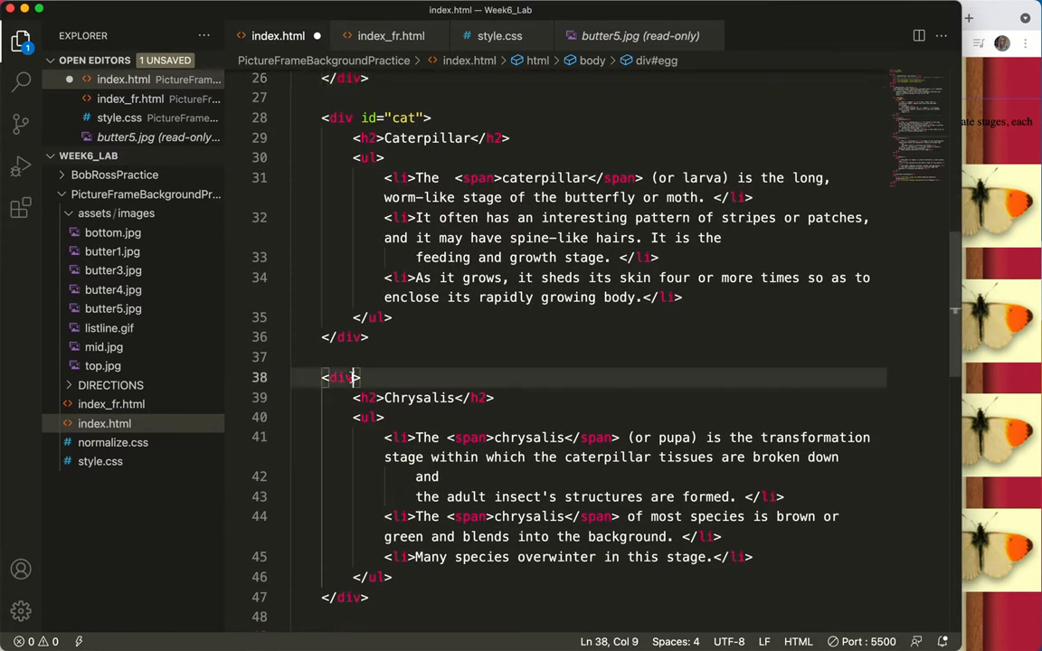
# Give the Chrysalis and Adult divs the ids "chrys" and "adult" and save
pyautogui.write('id=')
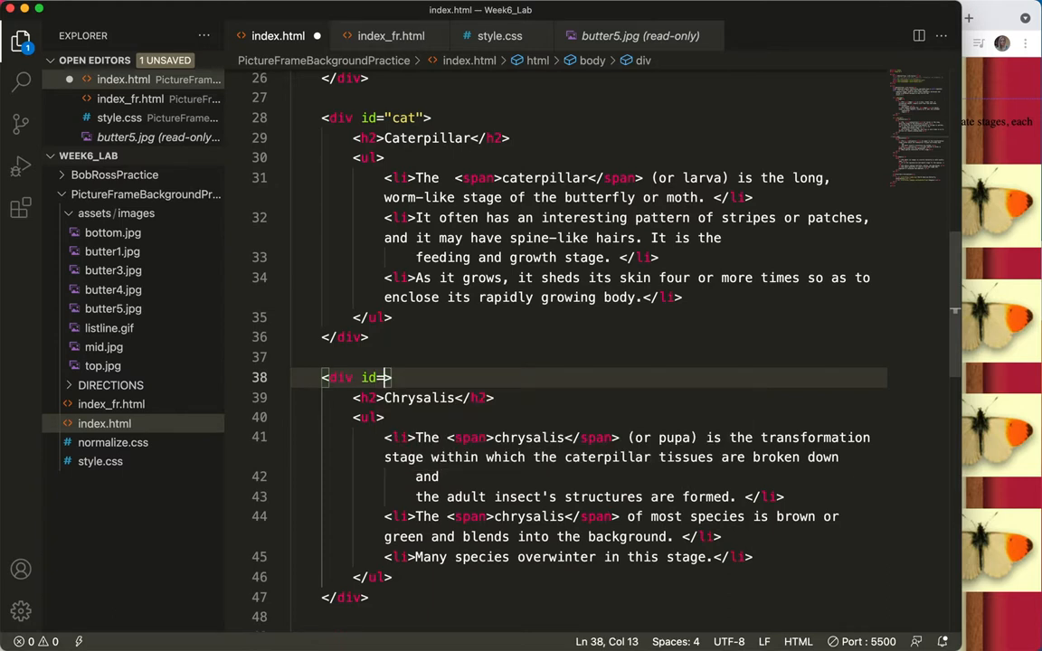
pyautogui.write('chr"')
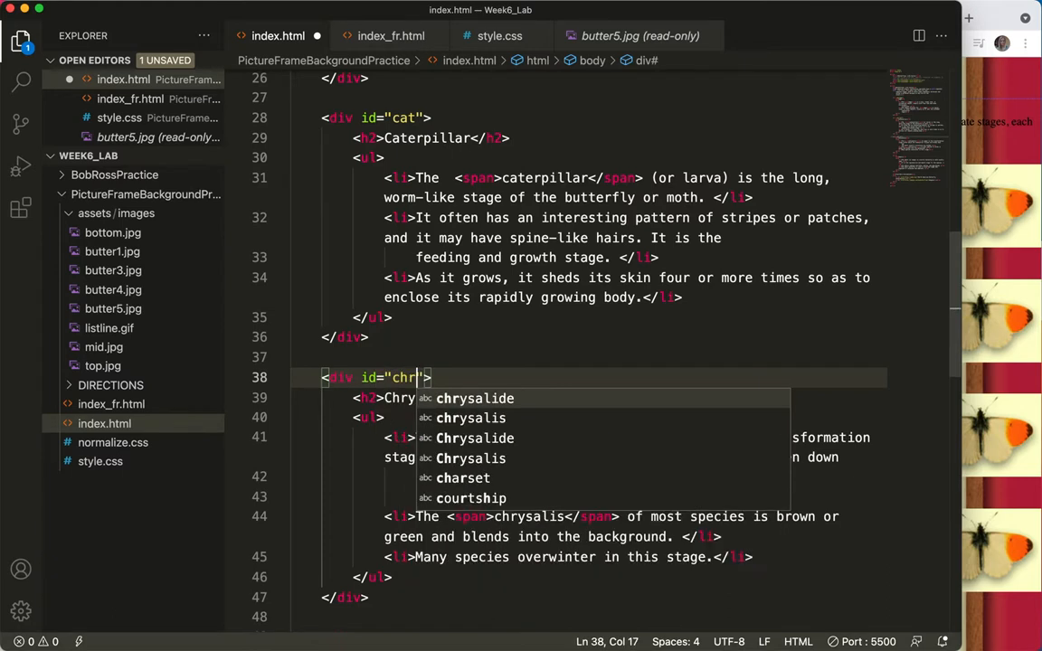
pyautogui.write('ys')
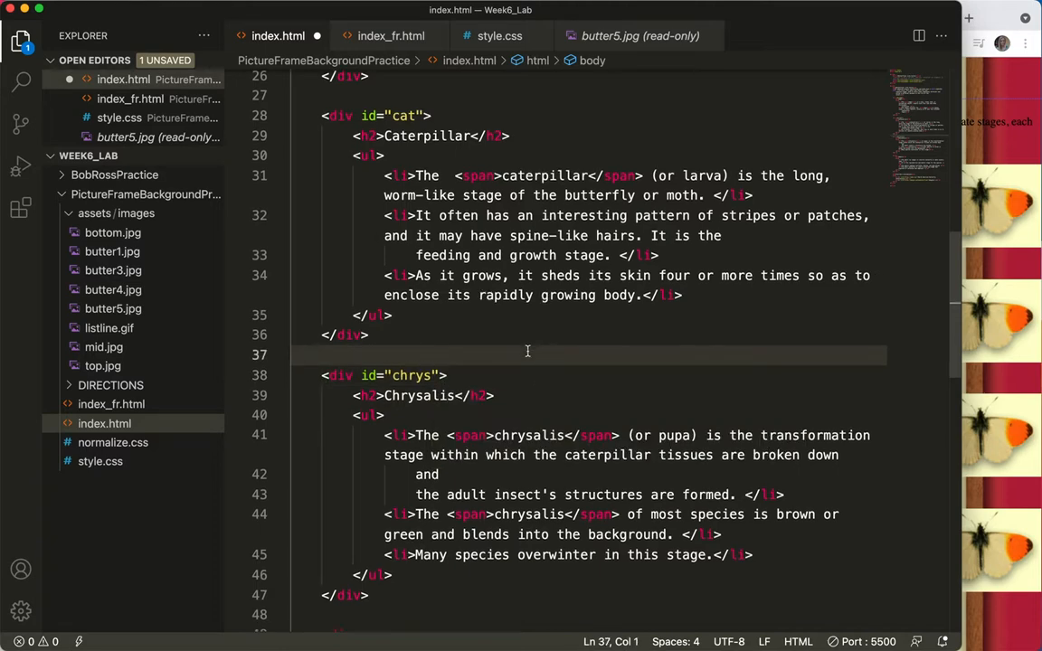
pyautogui.scroll(-3)
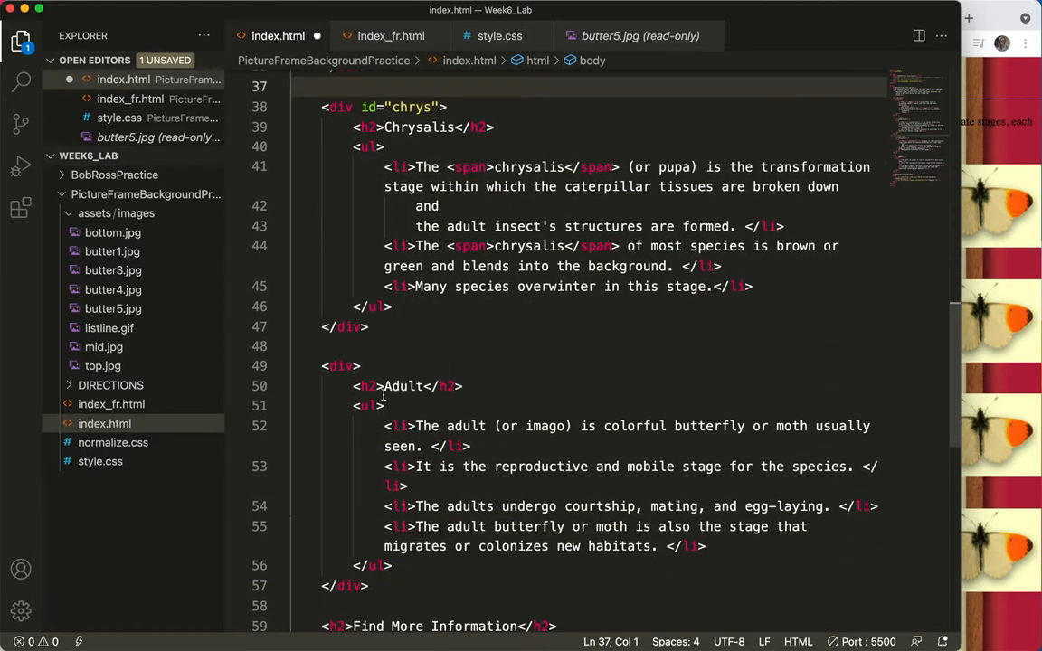
pyautogui.click(361, 365)
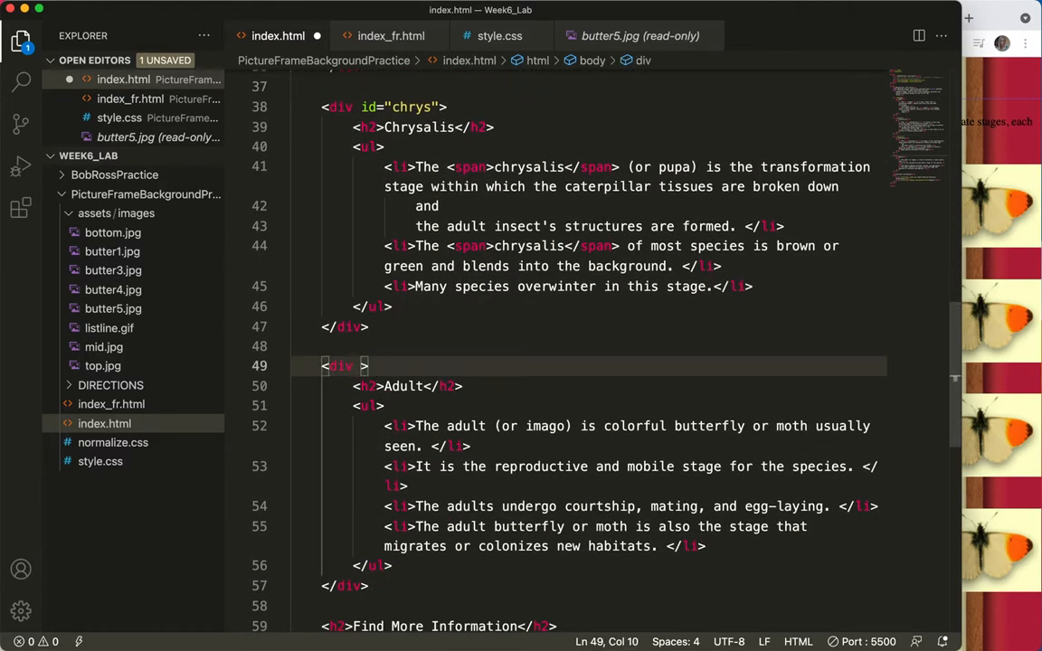
pyautogui.write('id=')
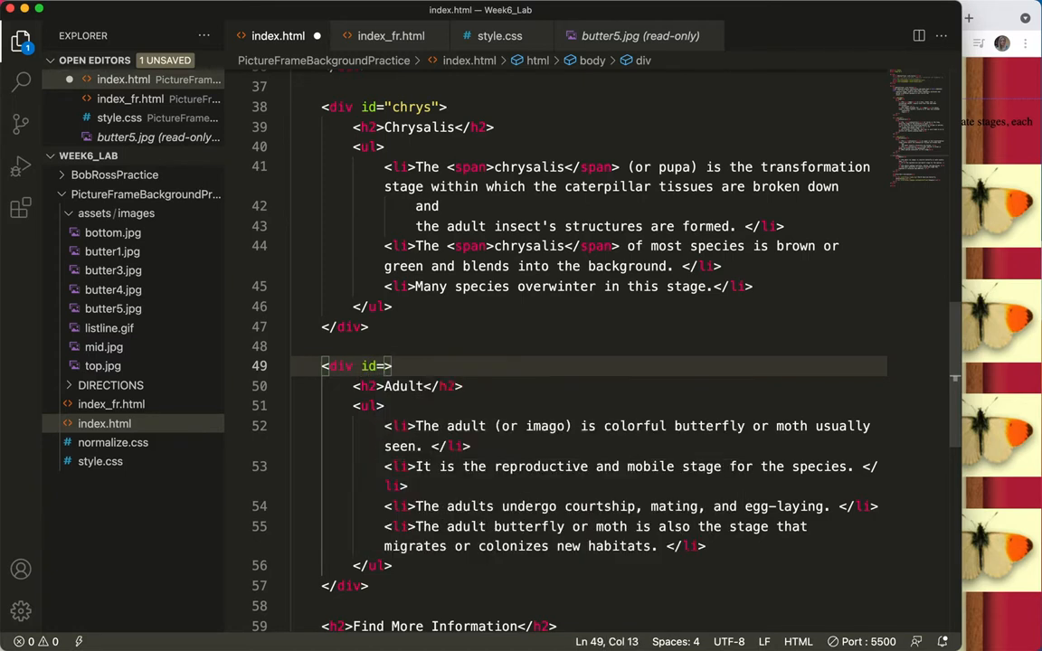
pyautogui.write('"a')
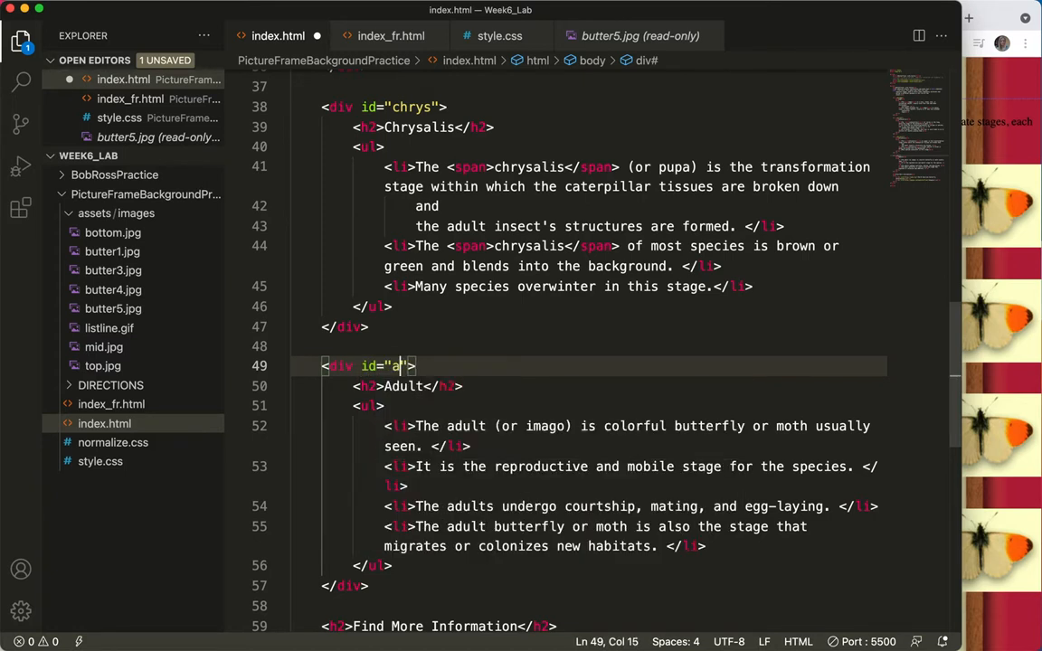
pyautogui.write('dult')
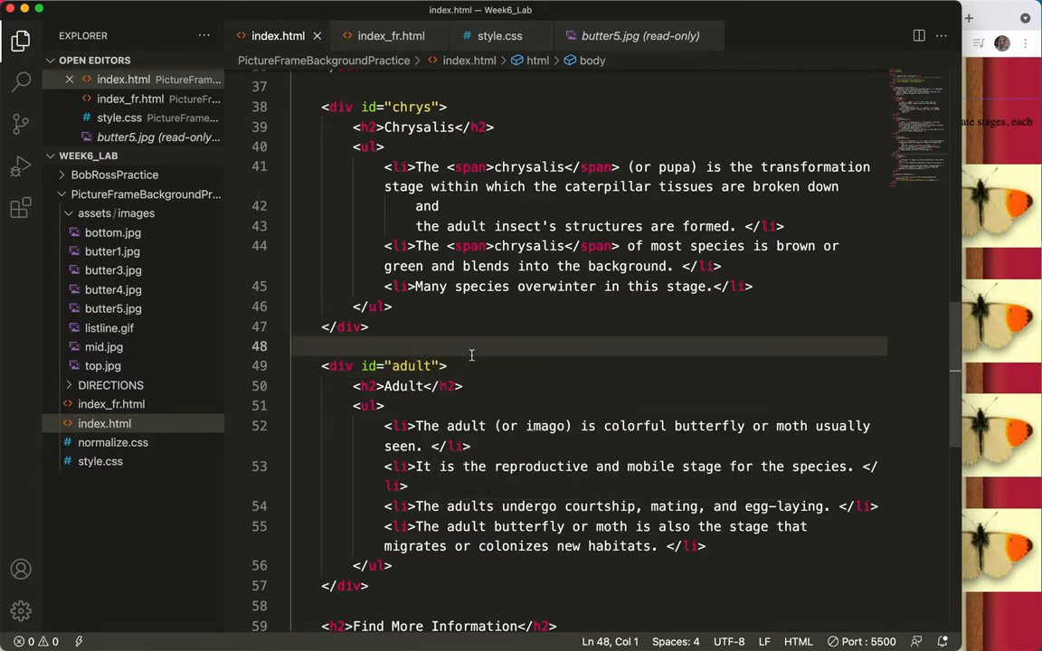
pyautogui.moveTo(478, 389)
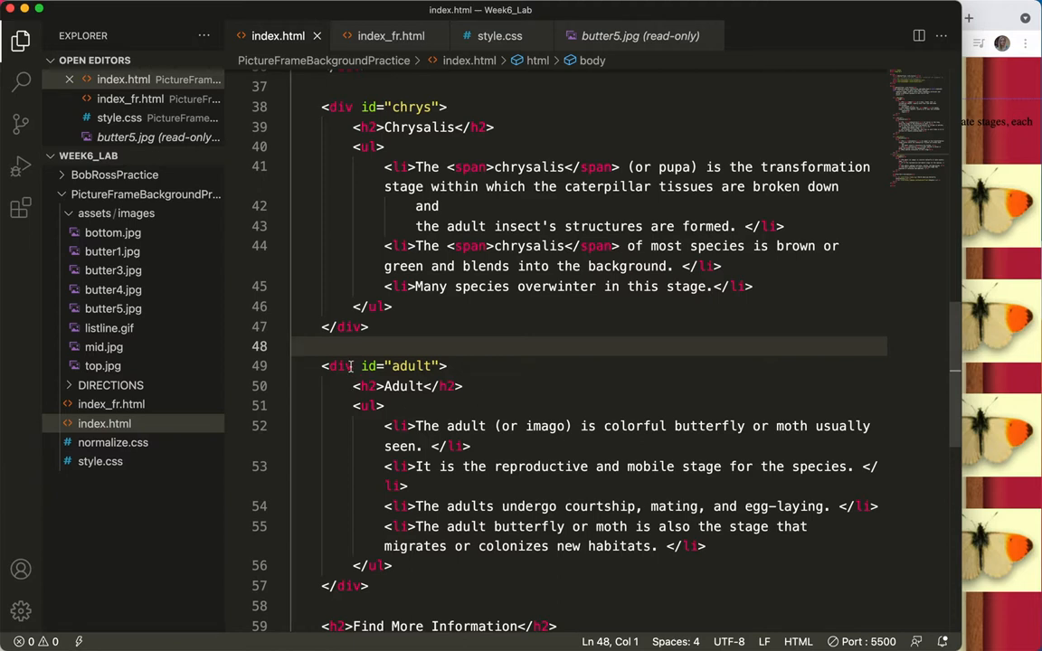
pyautogui.doubleClick(413, 365)
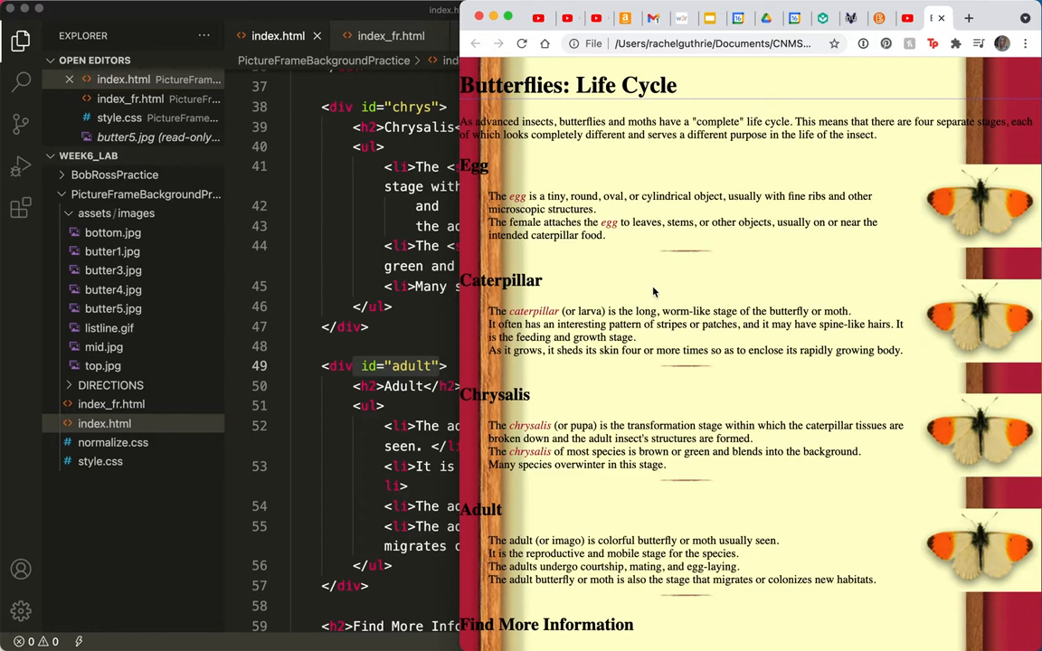
pyautogui.moveTo(987, 272)
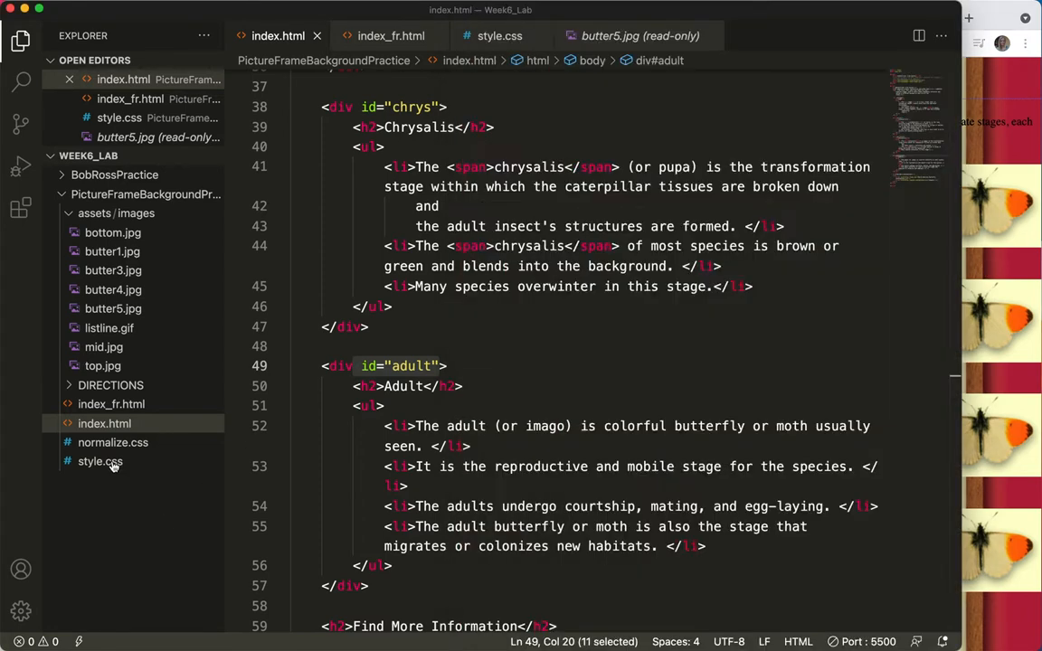
# Start a new "#" id selector below the span rule in style.css
pyautogui.click(99, 461)
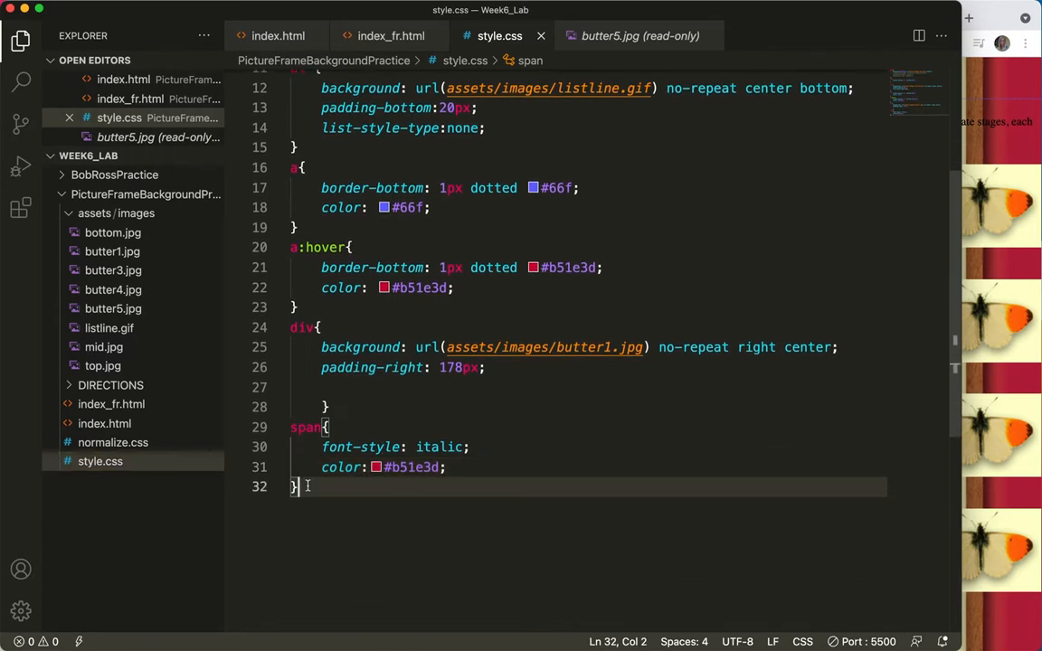
pyautogui.press('enter')
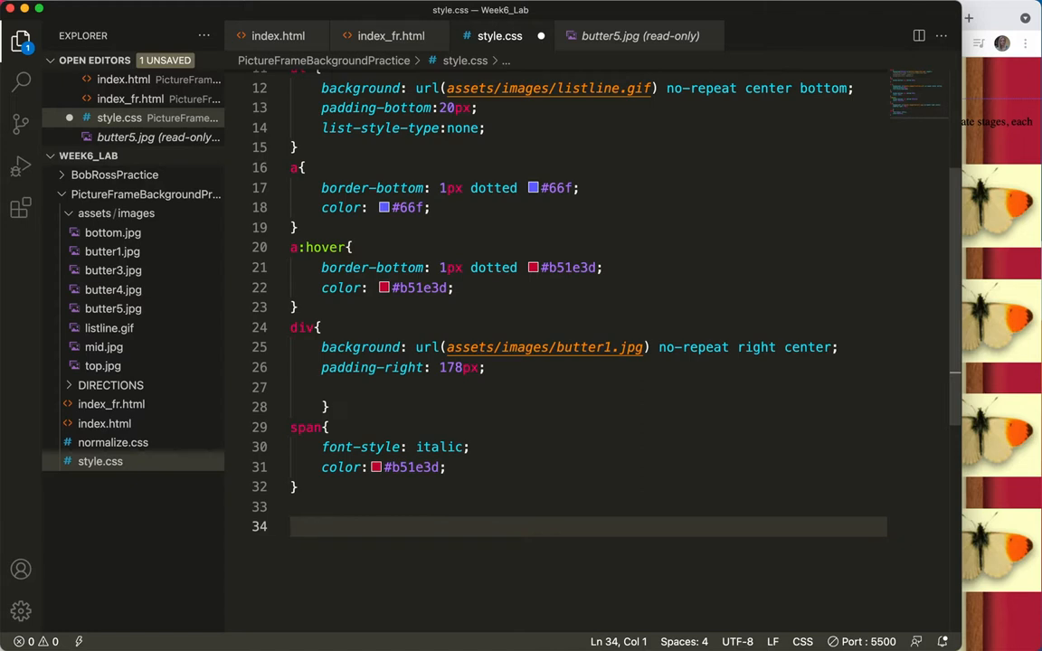
pyautogui.write('#')
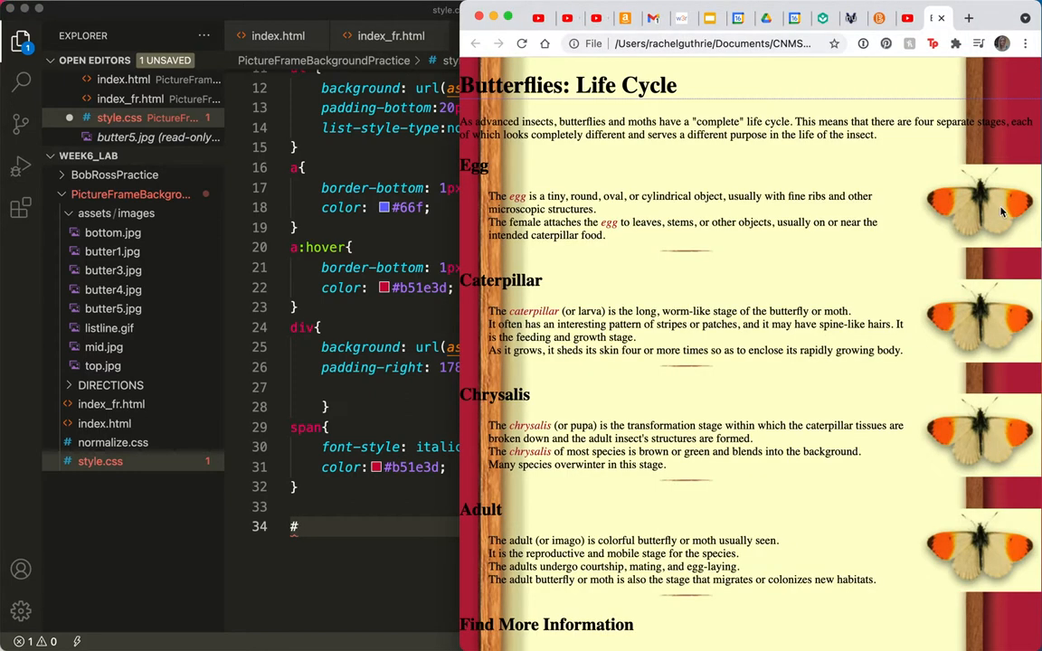
pyautogui.moveTo(342, 441)
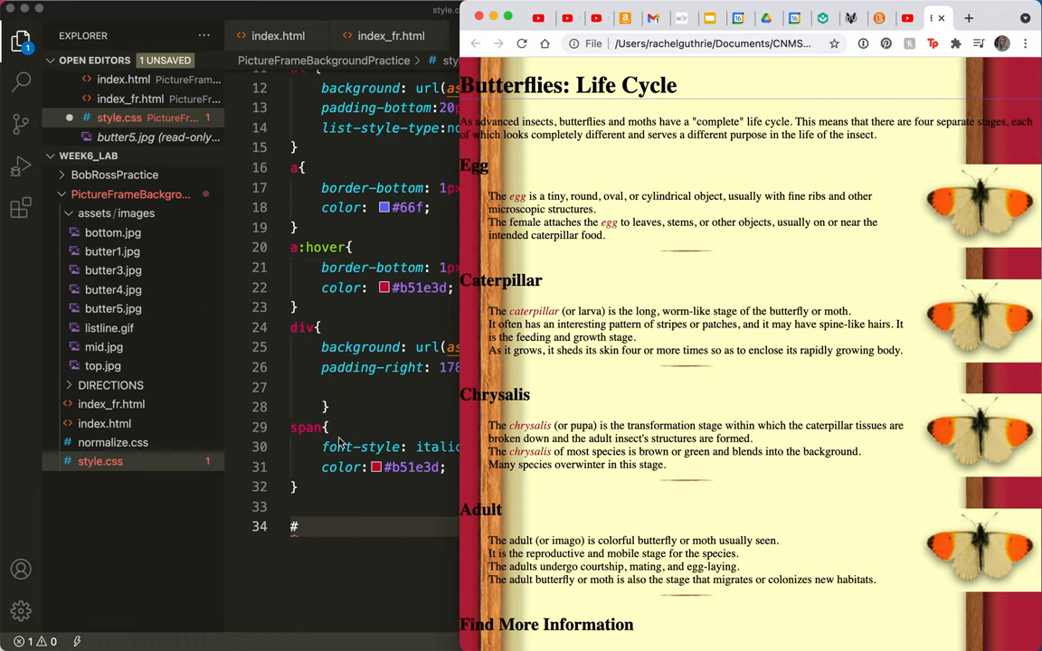
pyautogui.moveTo(383, 401)
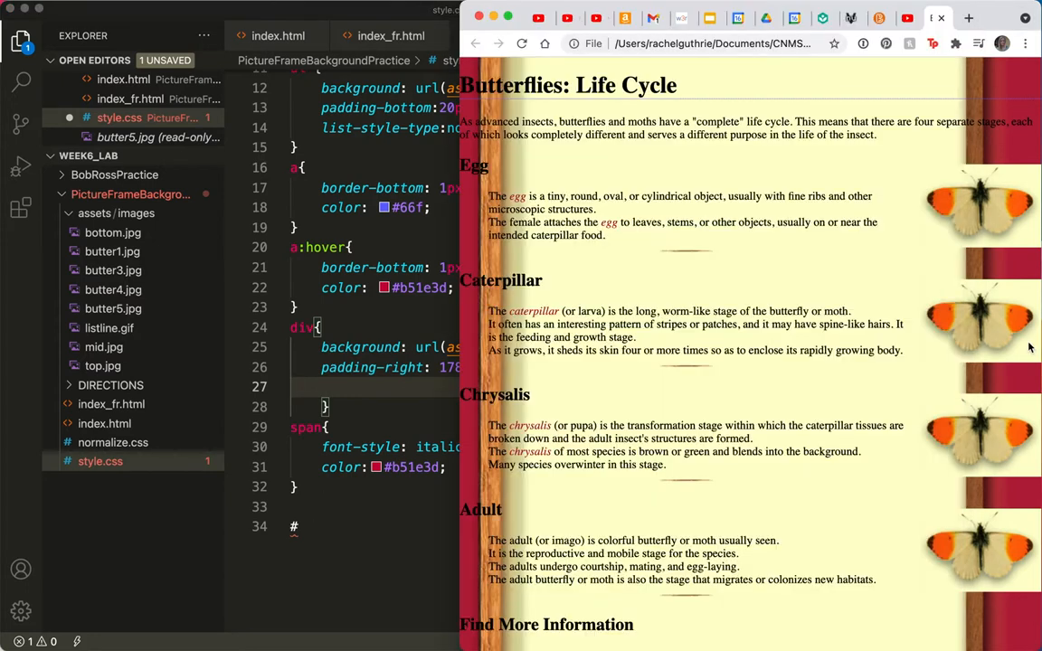
pyautogui.moveTo(315, 514)
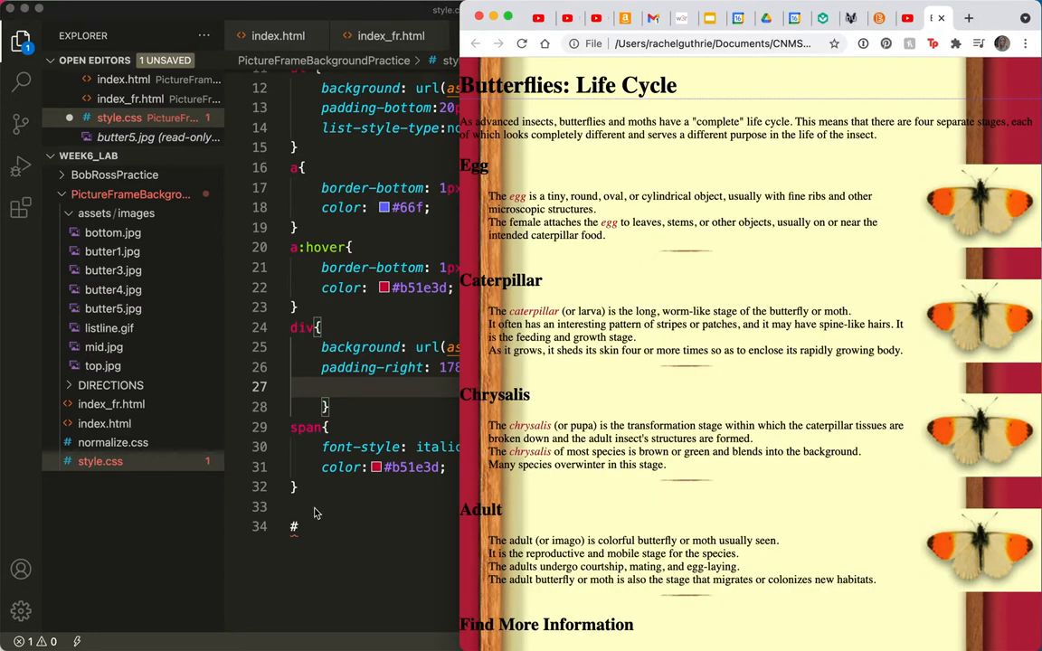
# Write a #cat rule with background-image url(assets/images/butter3.jpg)
pyautogui.write('c')
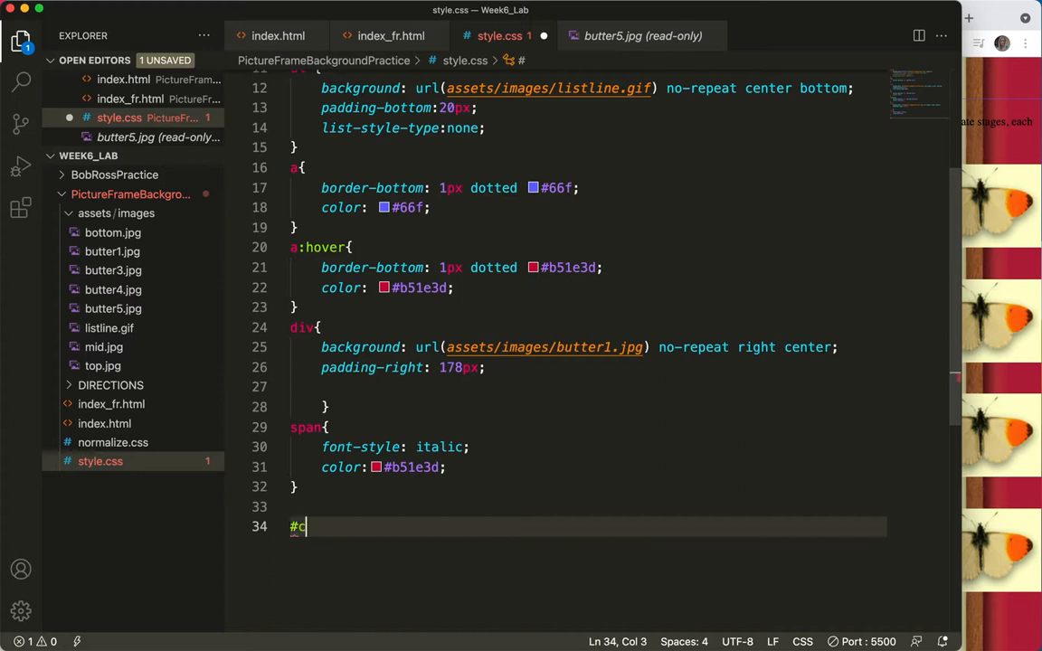
pyautogui.write('at')
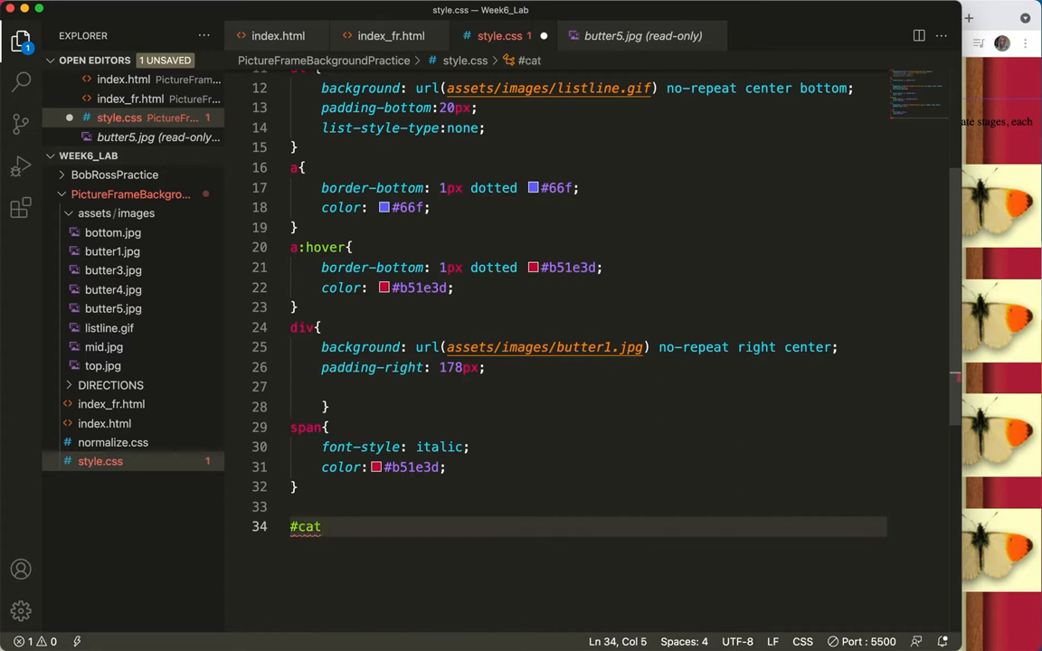
pyautogui.write('{')
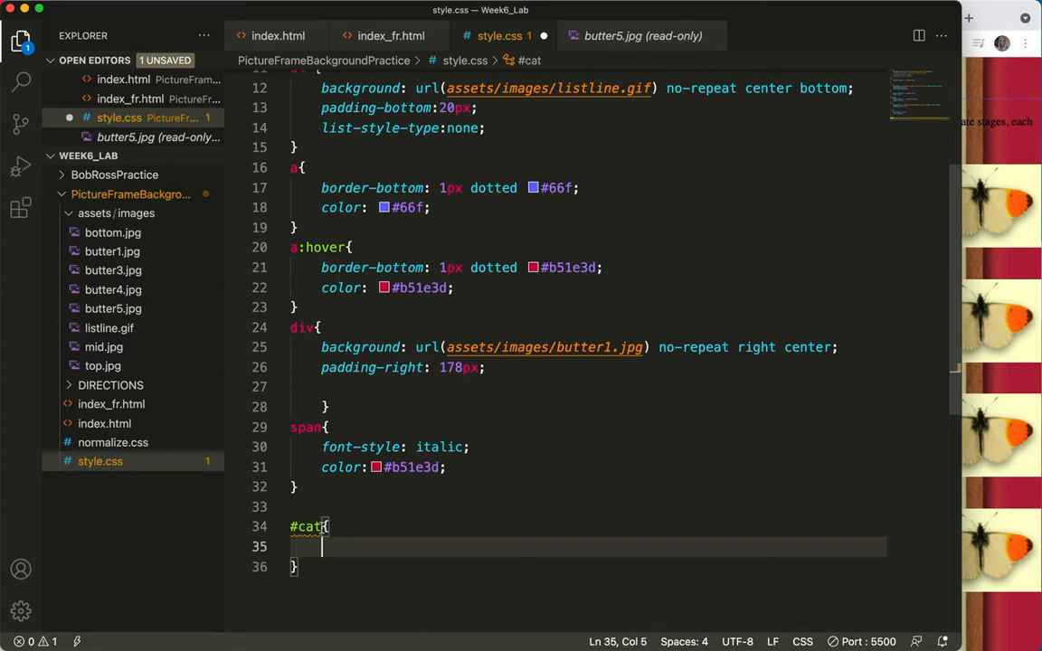
pyautogui.press('enter')
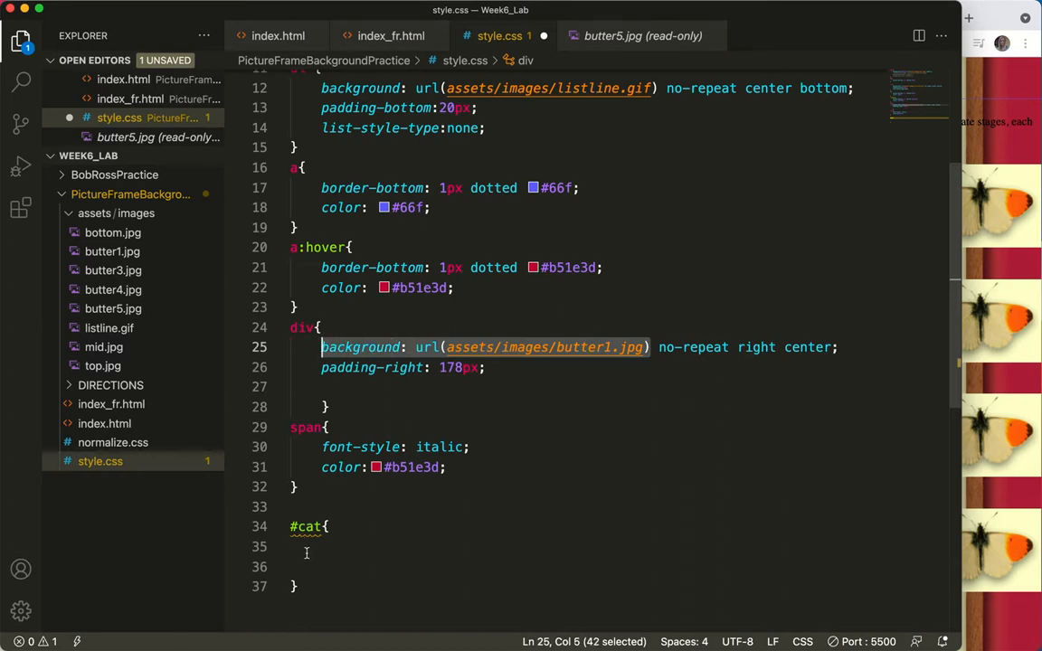
pyautogui.write('background: url(assets/images/butter1.jpg)')
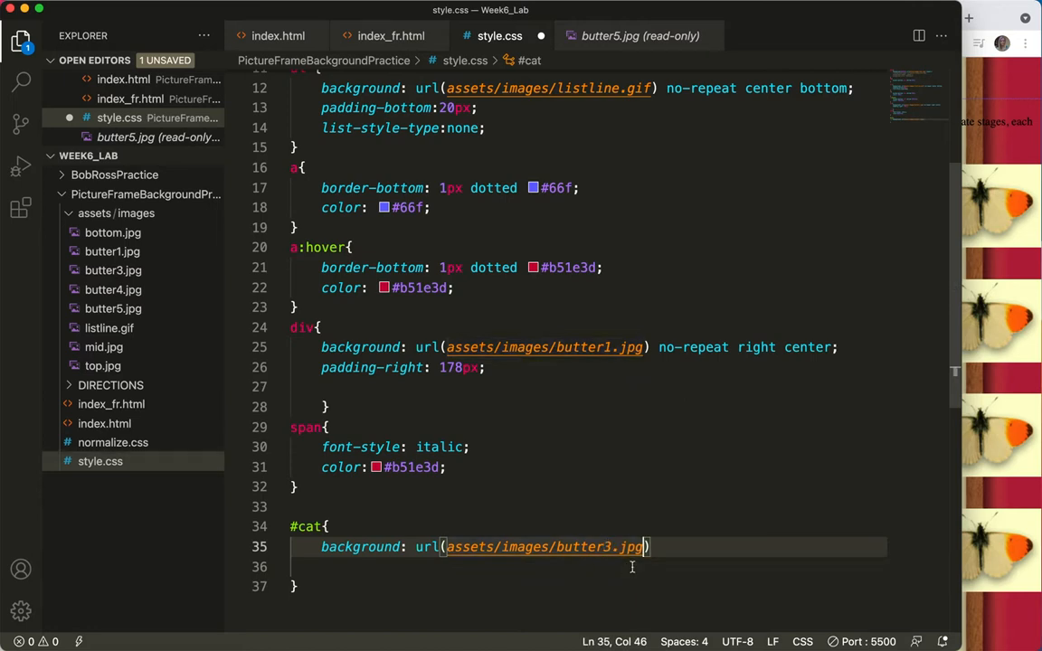
pyautogui.write(';')
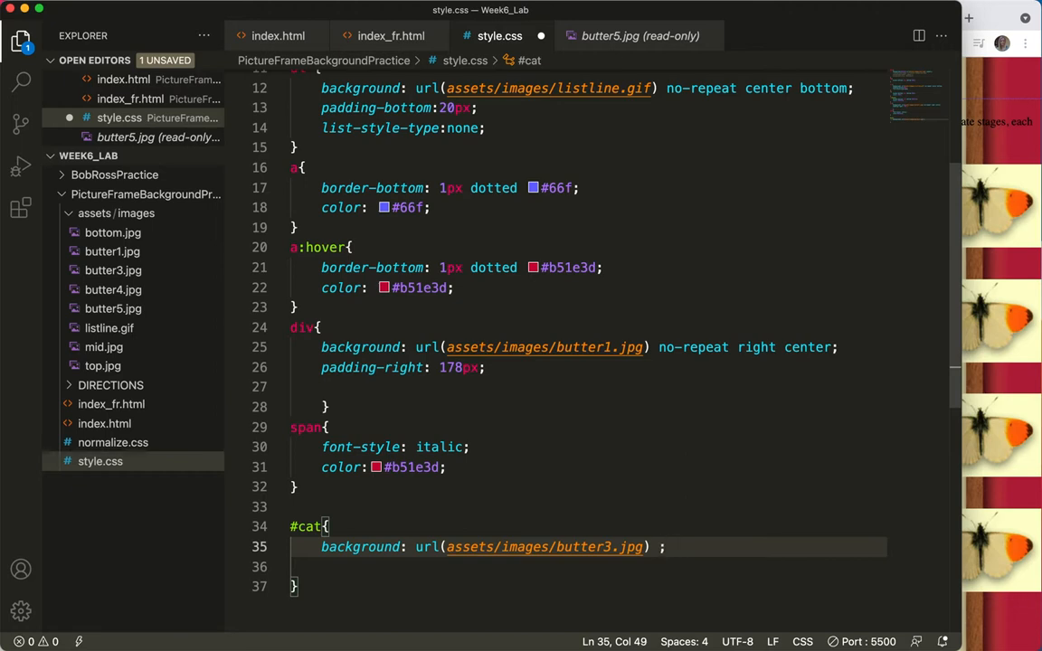
pyautogui.press('BackSpace')
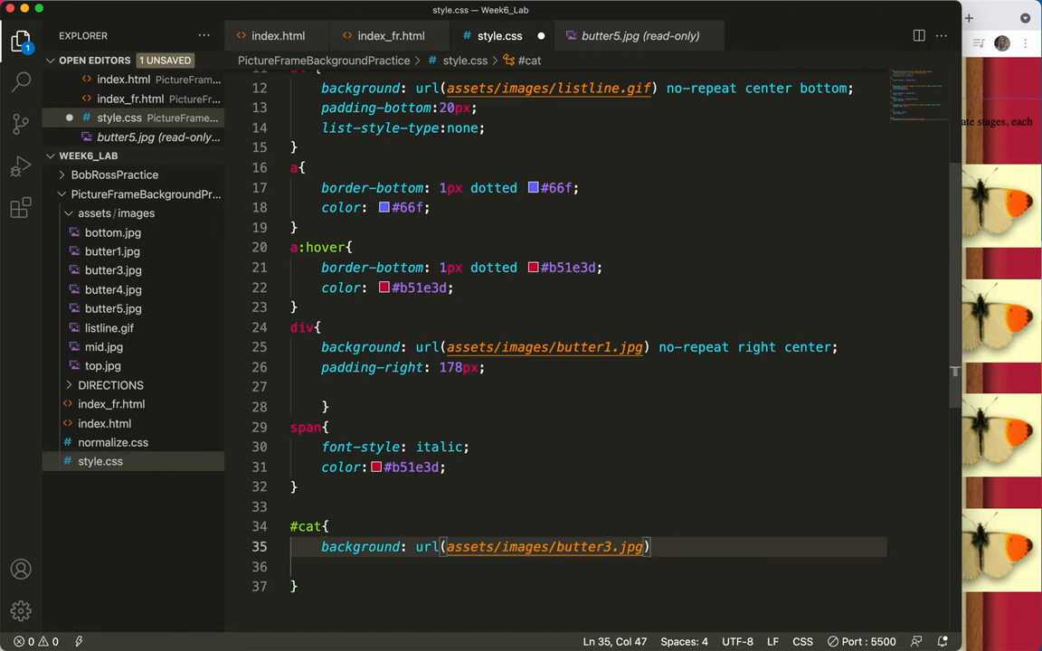
pyautogui.write(';')
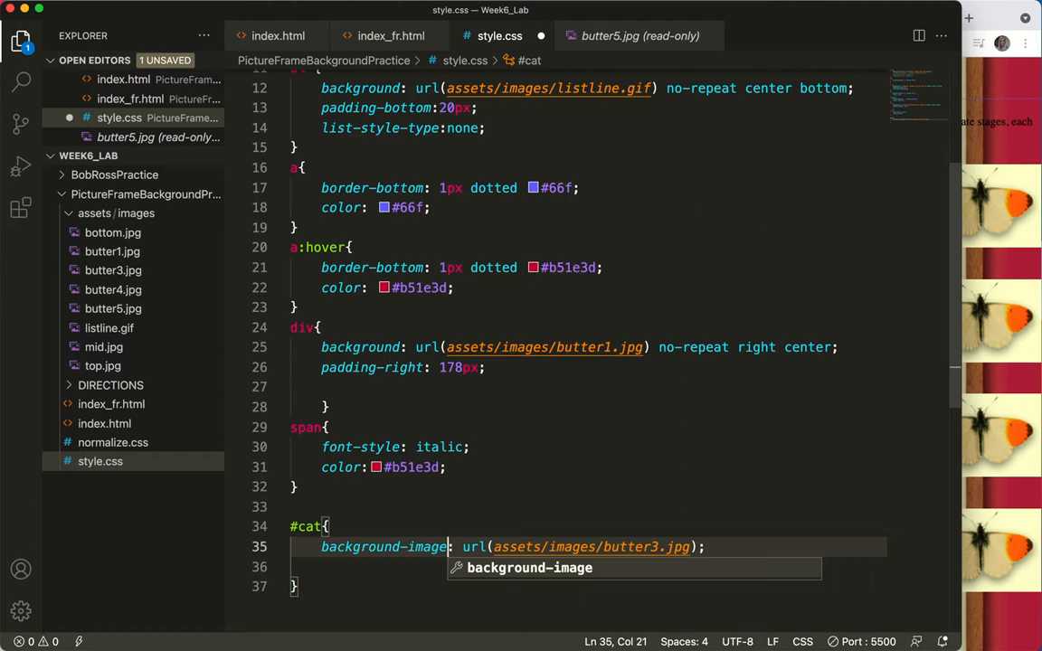
# Begin another "#" id selector on a new line below the #cat rule
pyautogui.press('Escape')
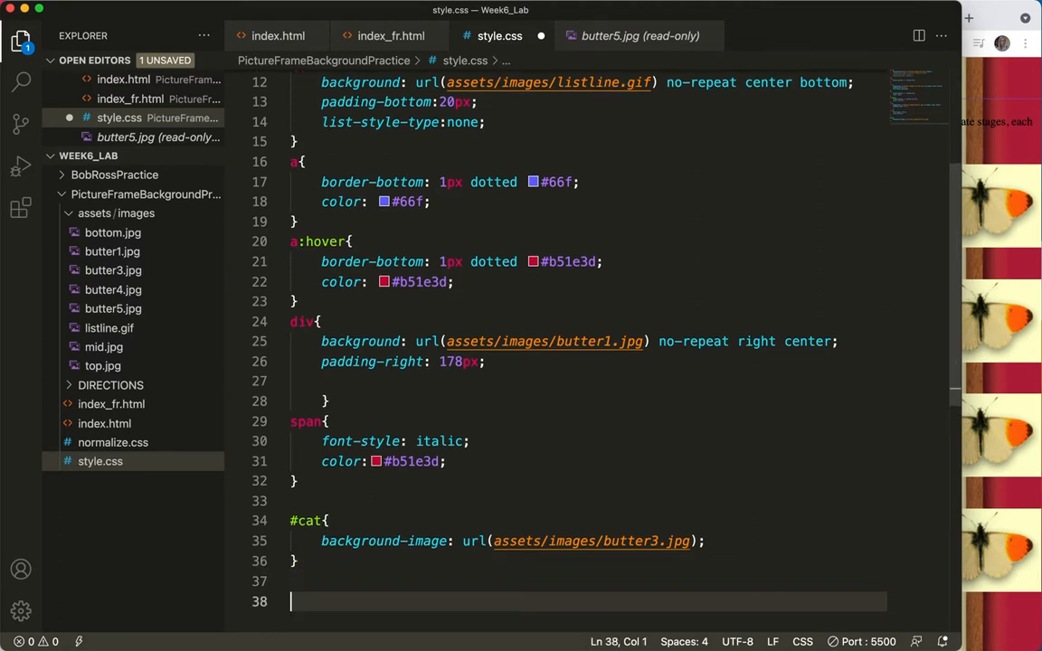
pyautogui.write('#')
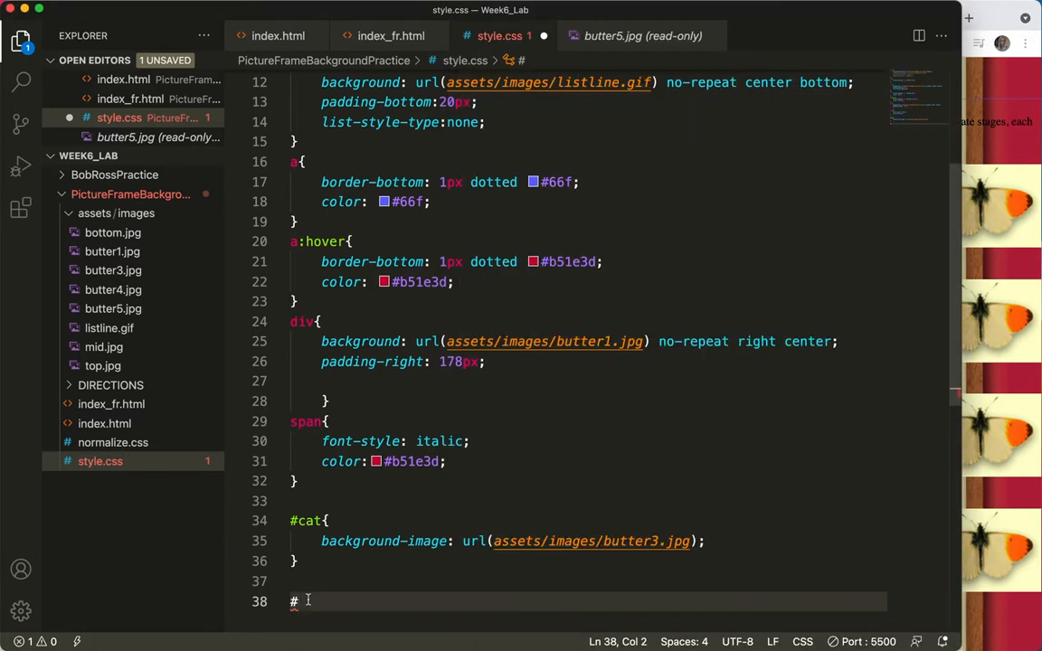
# Write a #chrys rule with background url(assets/images/butter4.jpg)
pyautogui.write('chrys')
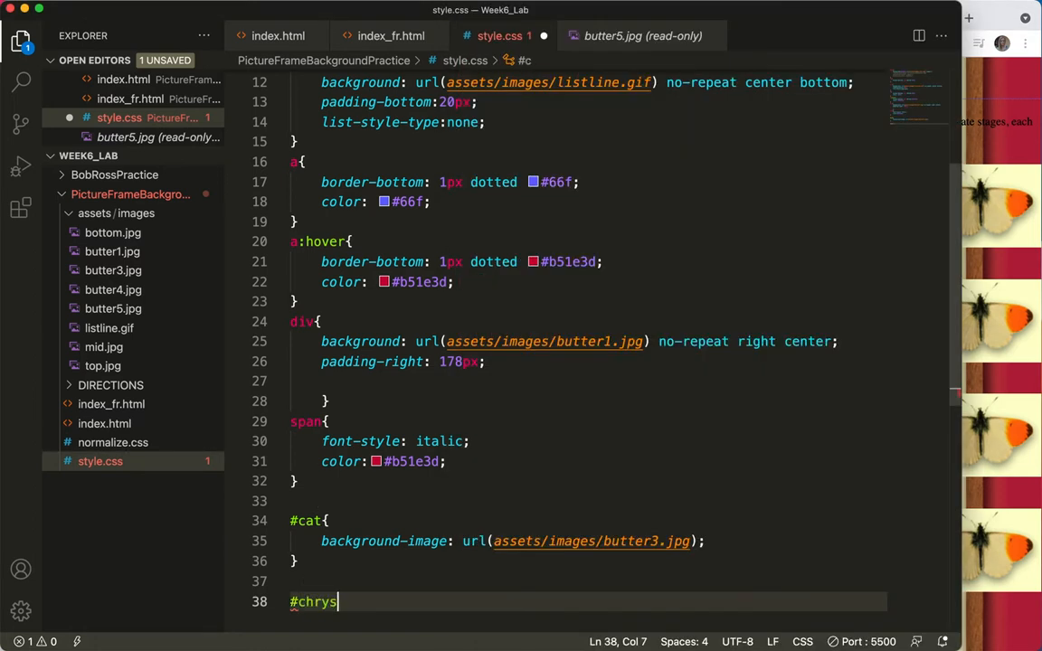
pyautogui.write('{')
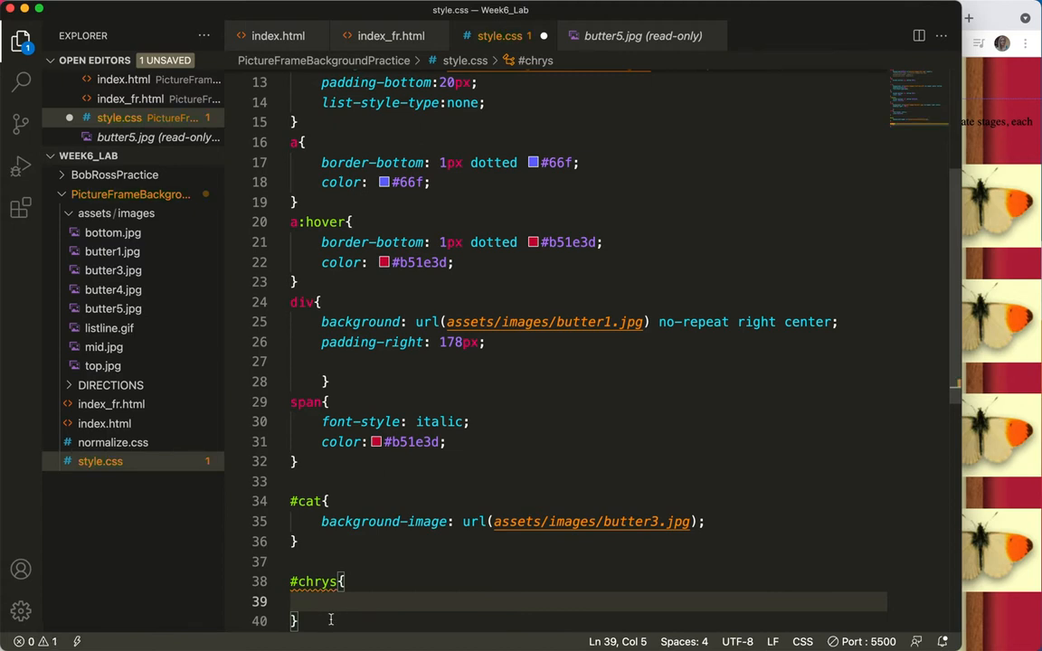
pyautogui.write('background: url(assets/images/butter1.jpg);')
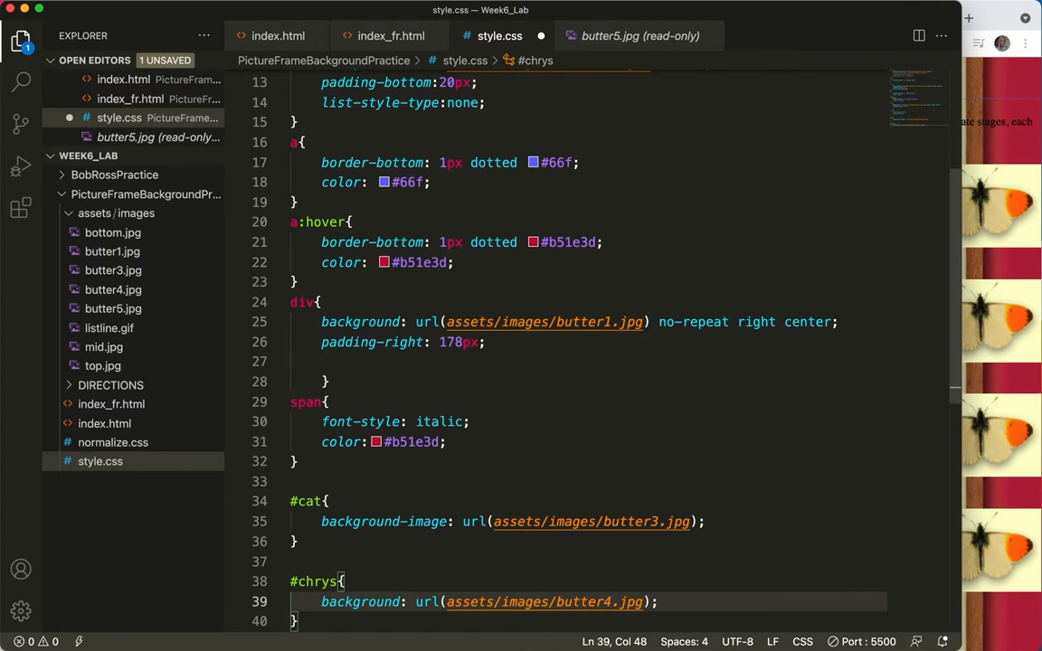
pyautogui.scroll(-3)
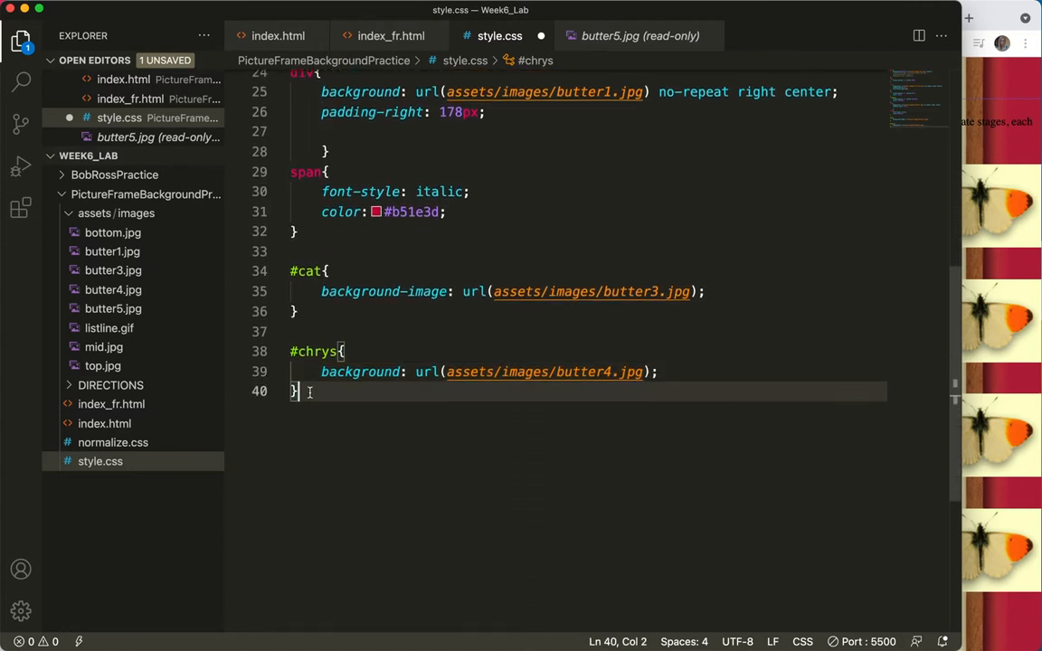
# Write an #adult rule with background url(assets/images/butter5.jpg)
pyautogui.press('Enter')
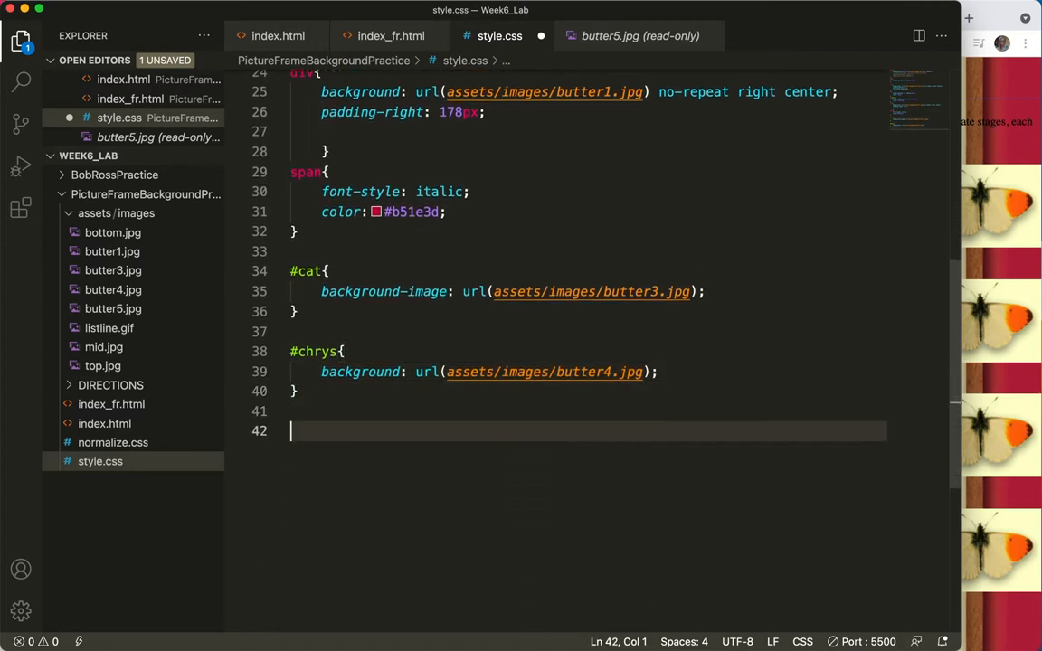
pyautogui.write('#adult{')
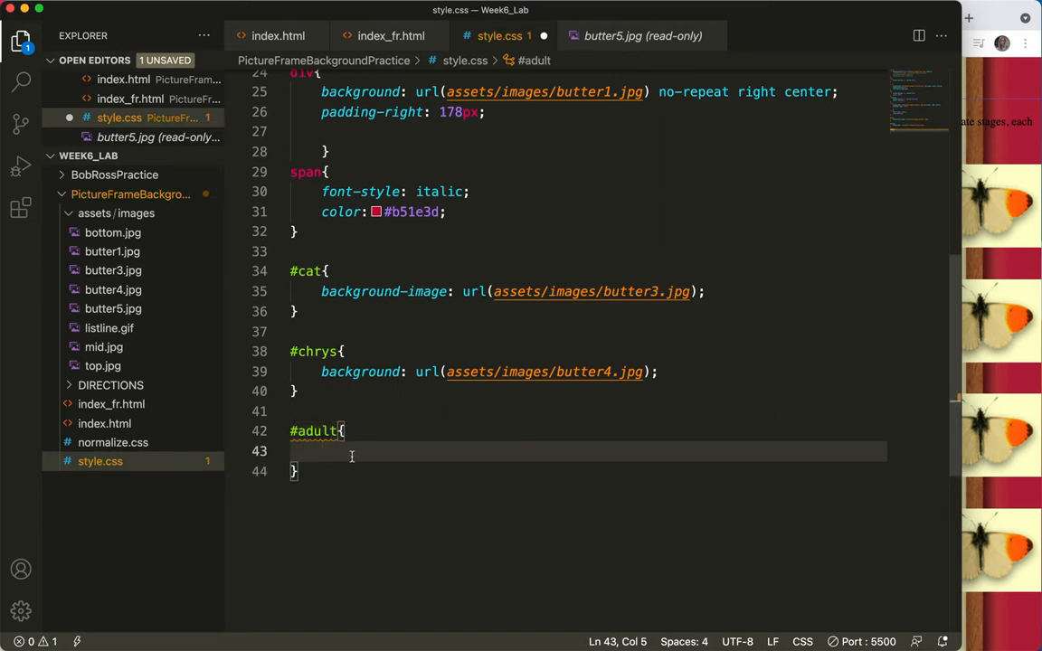
pyautogui.moveTo(319, 463)
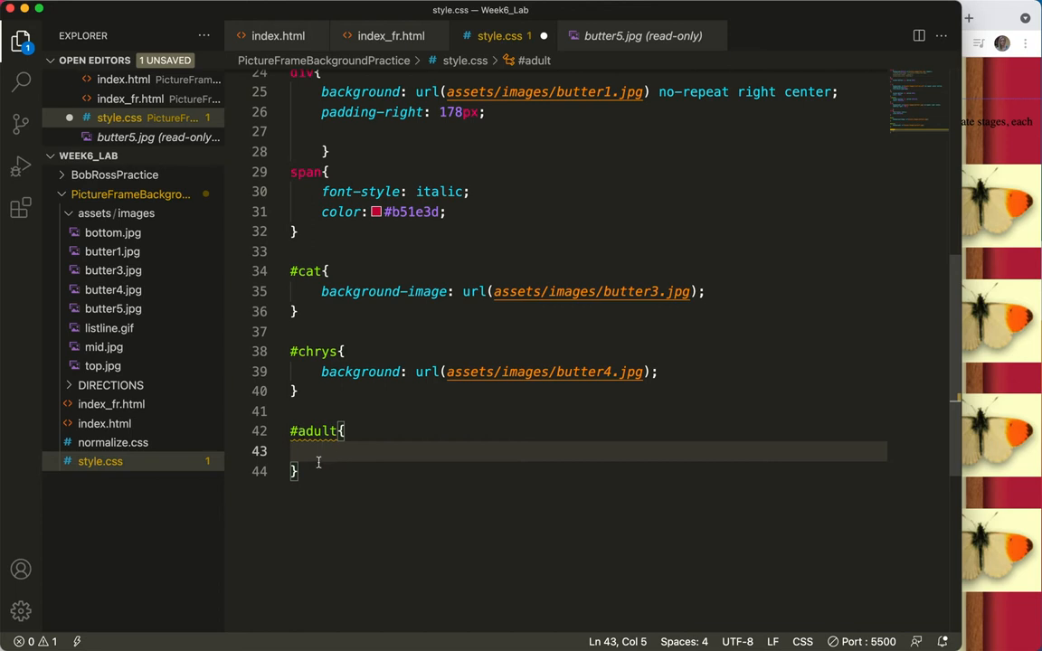
pyautogui.write('background: url(assets/images/butter1.jpg)')
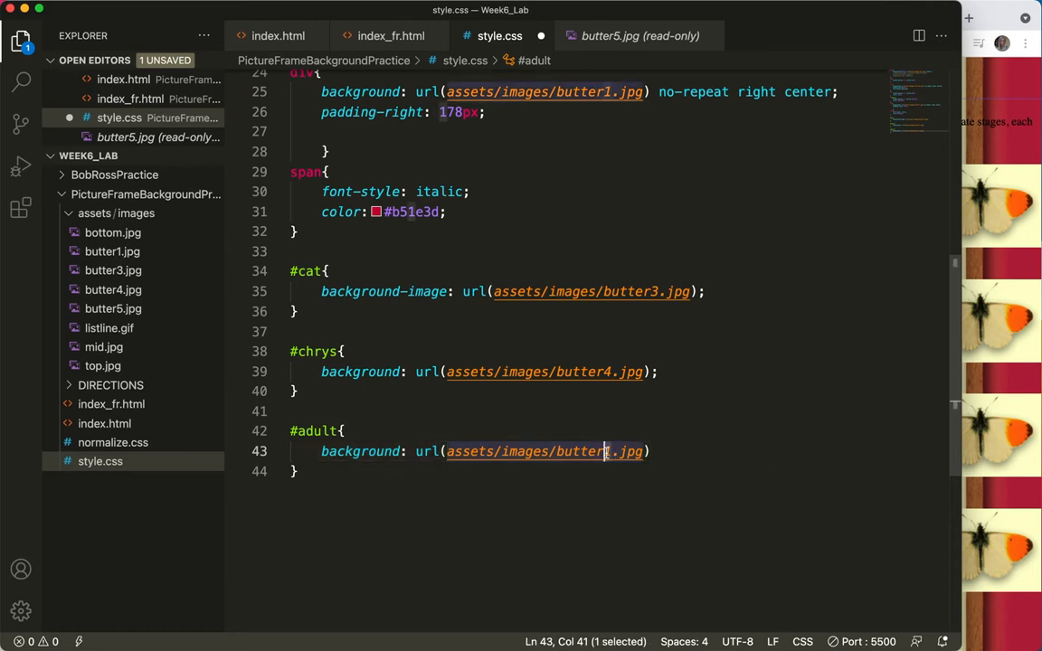
pyautogui.write('5')
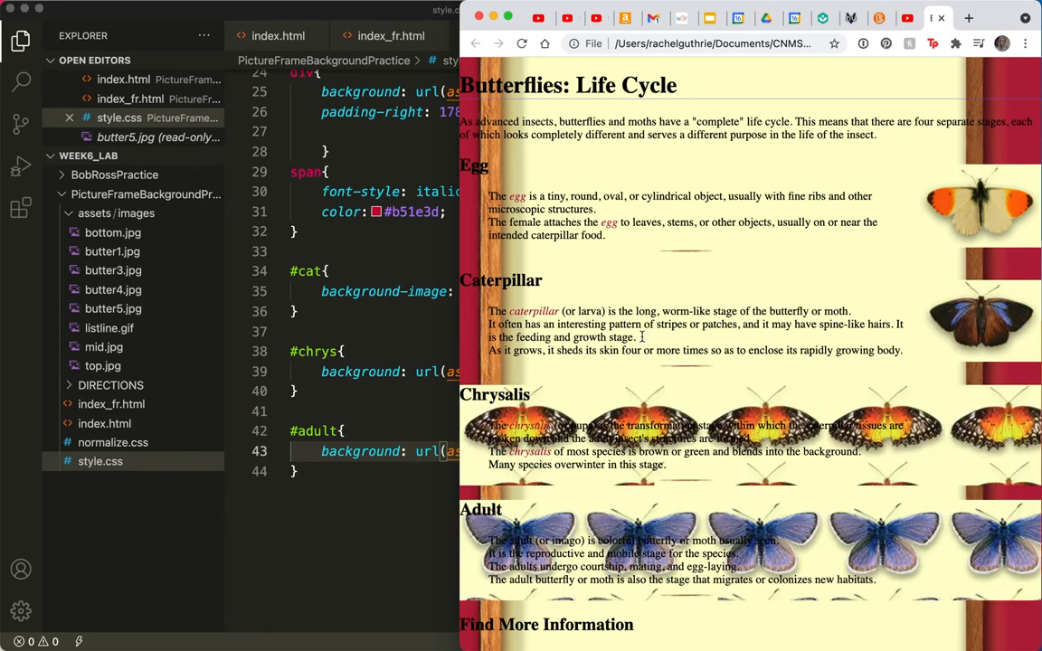
pyautogui.moveTo(912, 390)
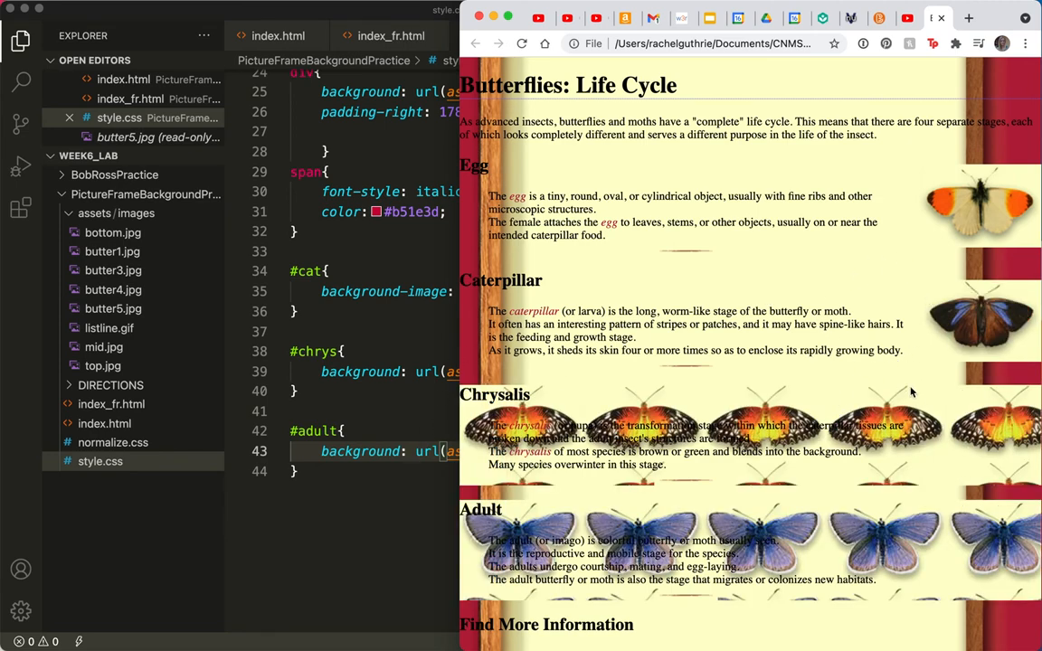
pyautogui.moveTo(414, 340)
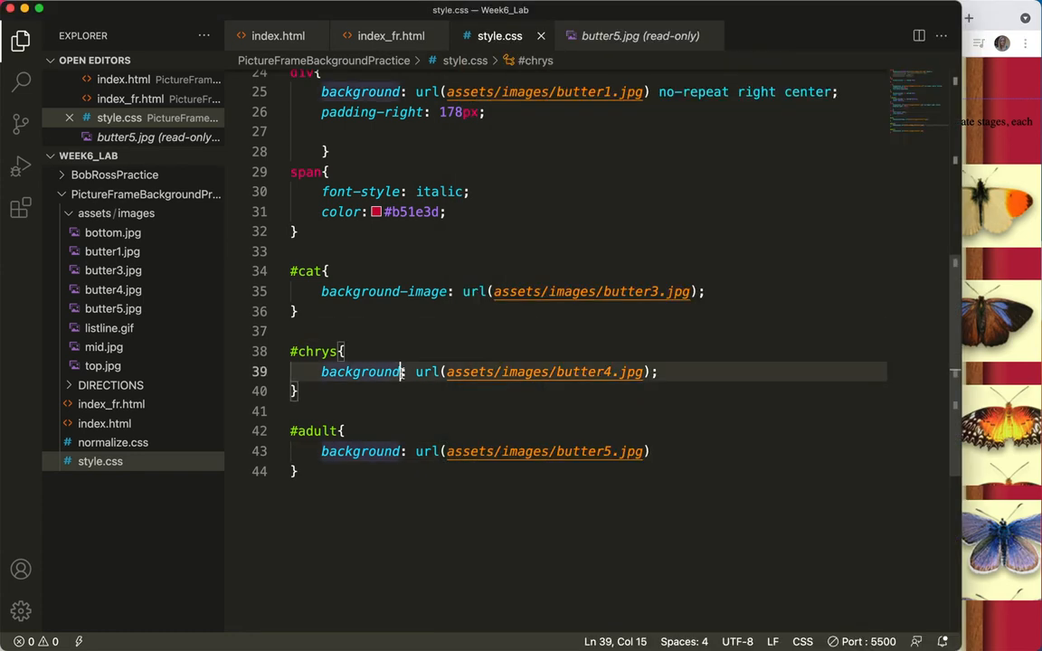
# Change the #chrys rule's background property to background-image
pyautogui.write('-image')
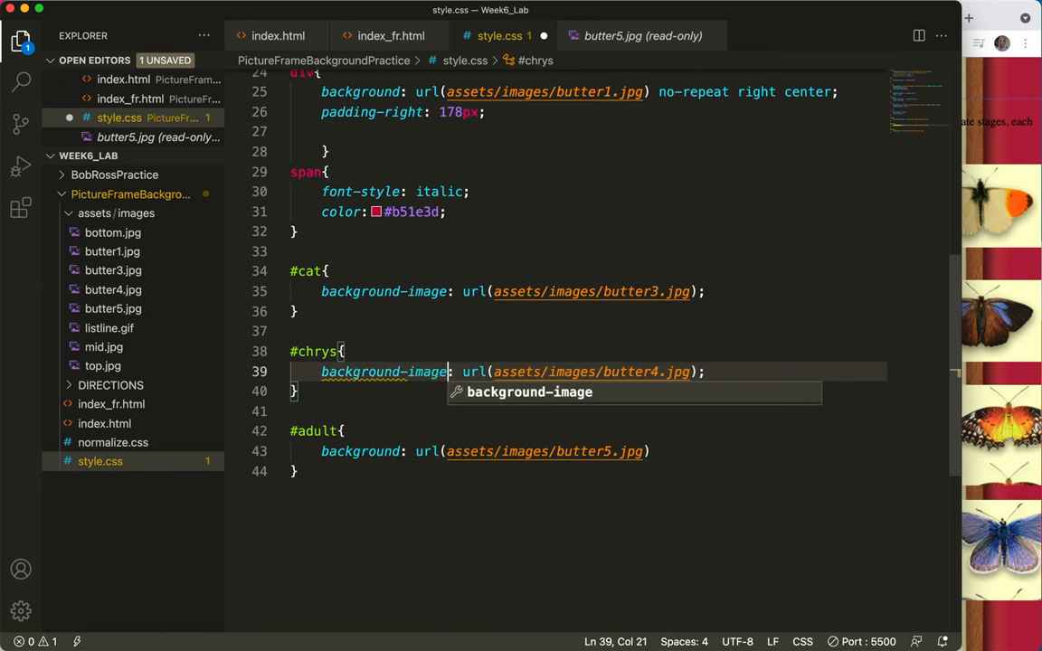